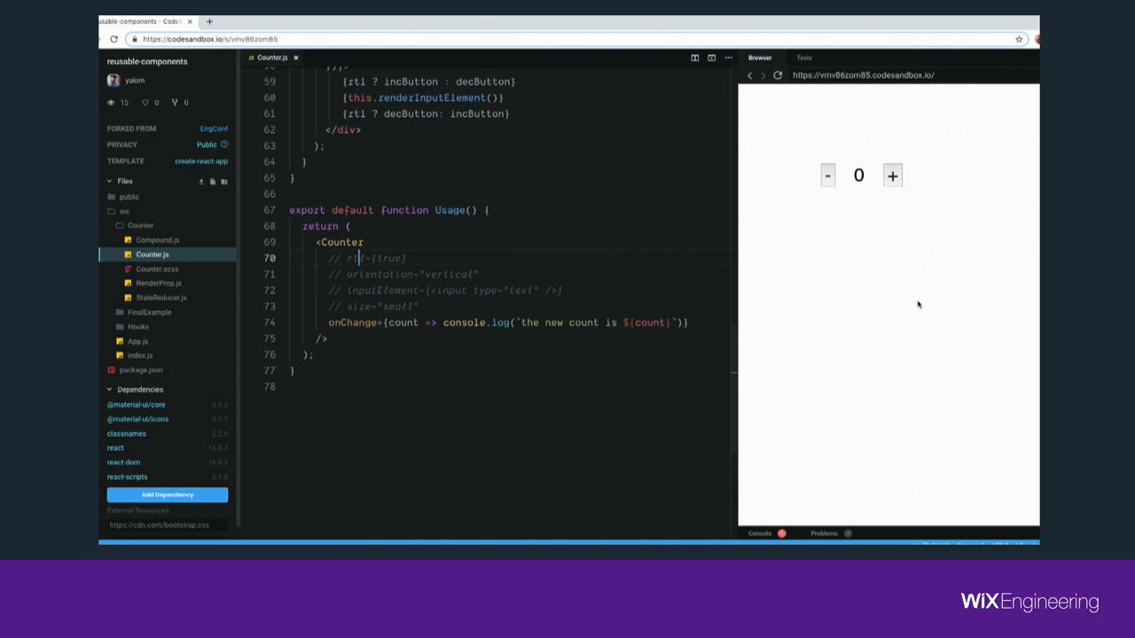
Enable rtl, vertical orientation, text input element and size "big" on the Counter usage example
click(892, 176)
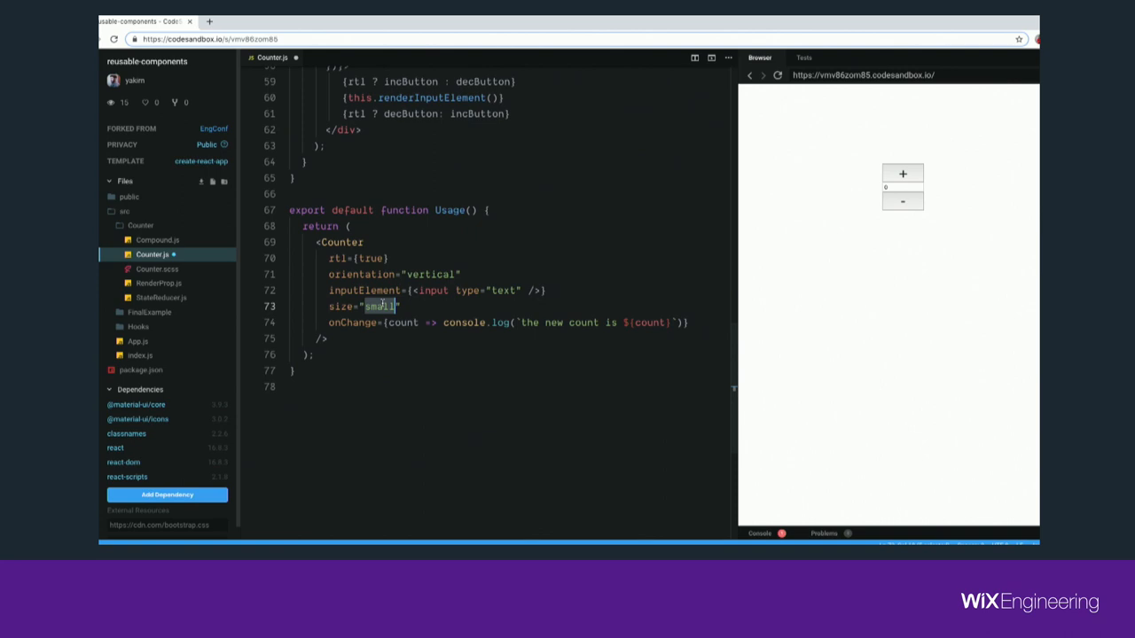
text(big)
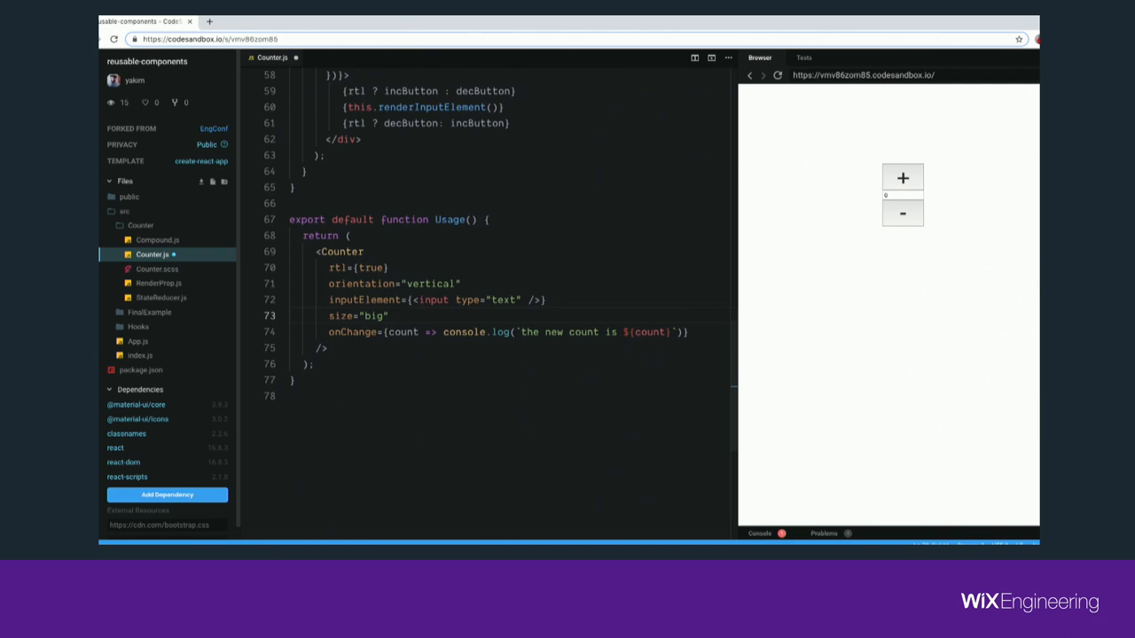
Review Counter.js up to renderInputElement, then switch to the RenderProp.js example
scroll(up, 3)
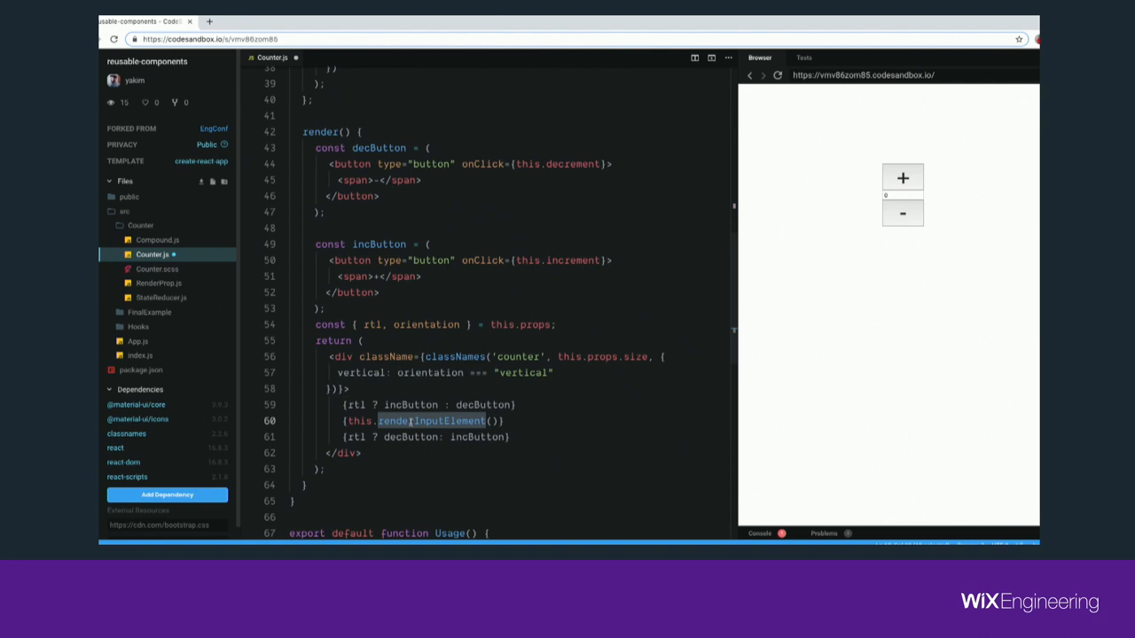
scroll(up, 3)
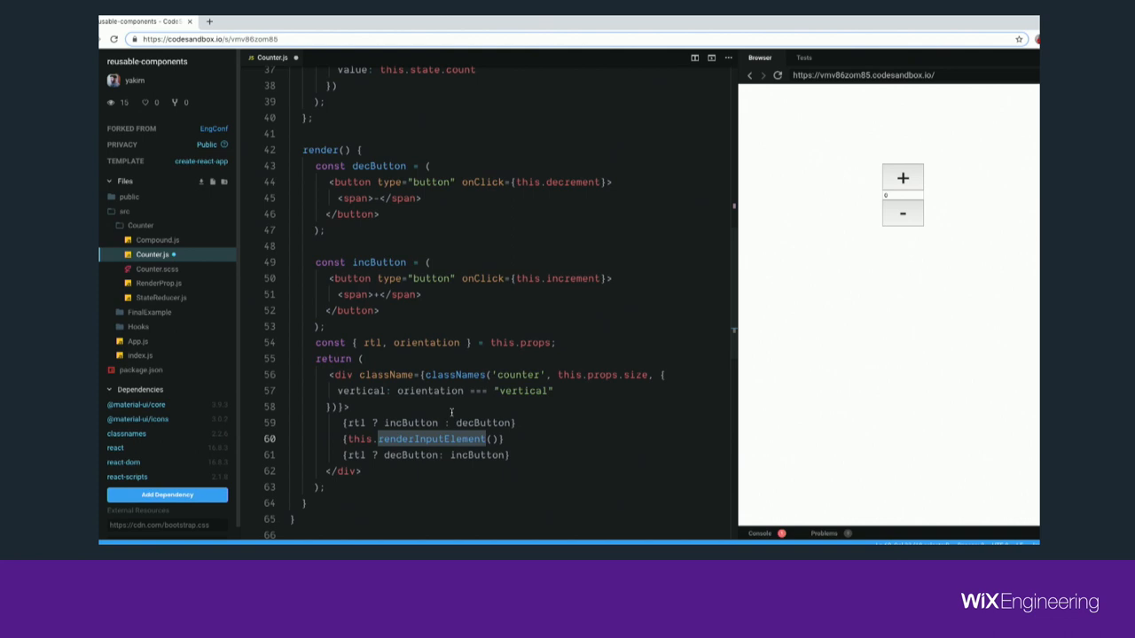
scroll(up, 3)
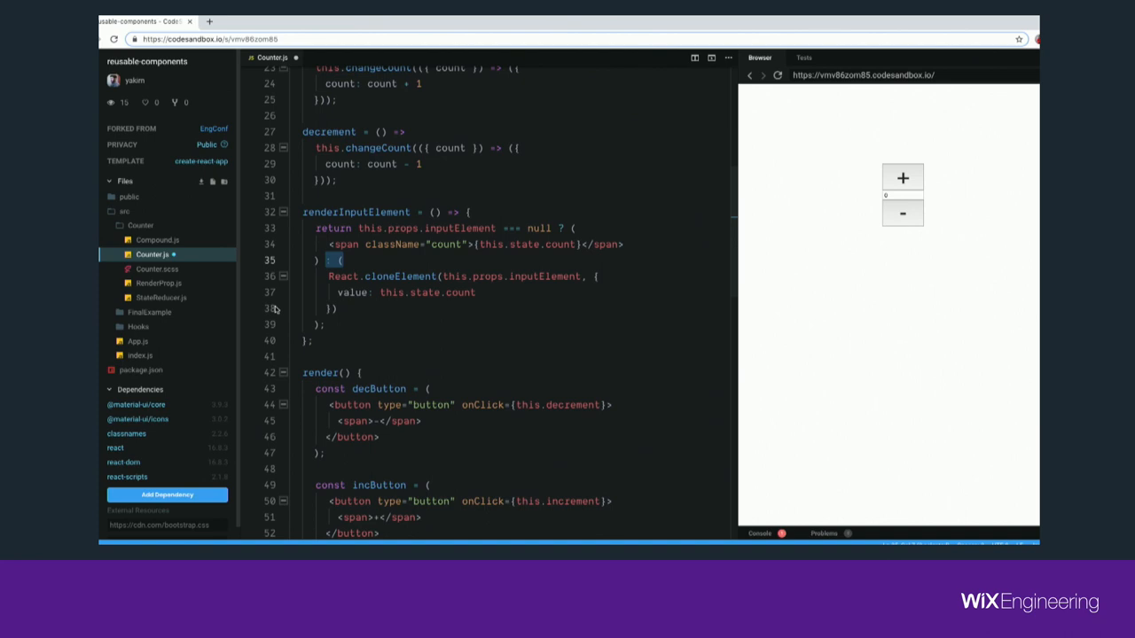
click(160, 284)
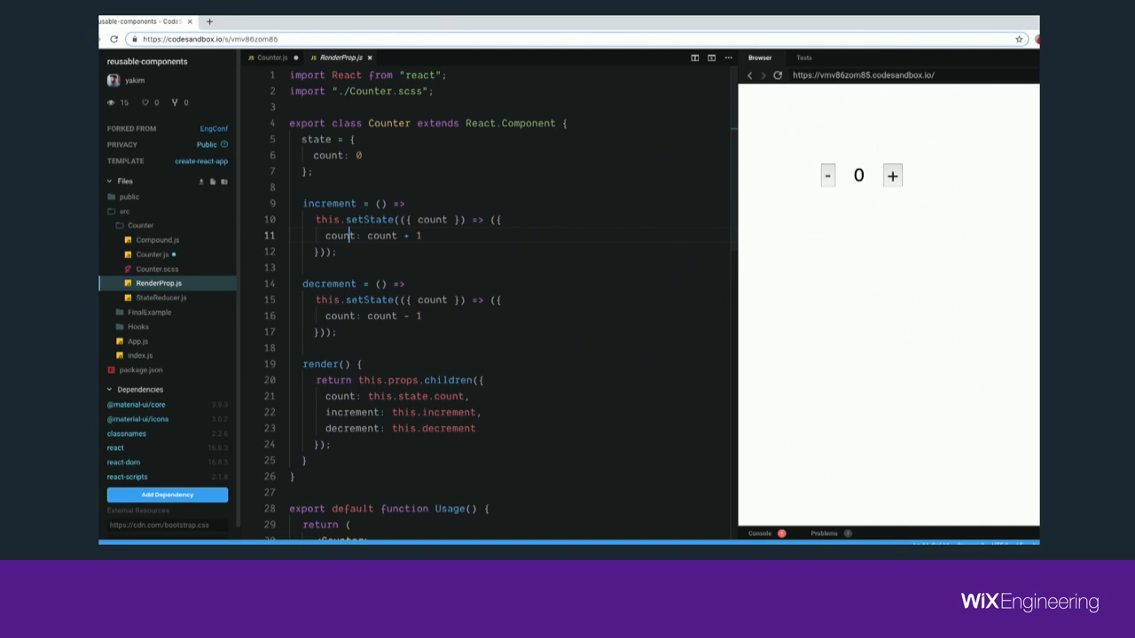
double_click(334, 379)
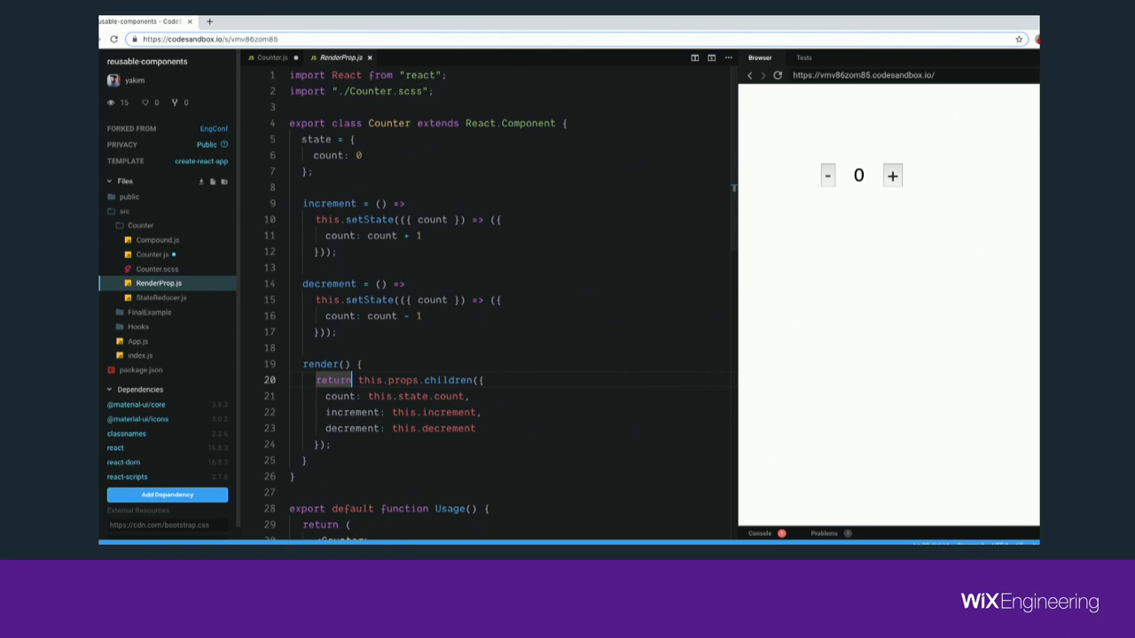
double_click(447, 380)
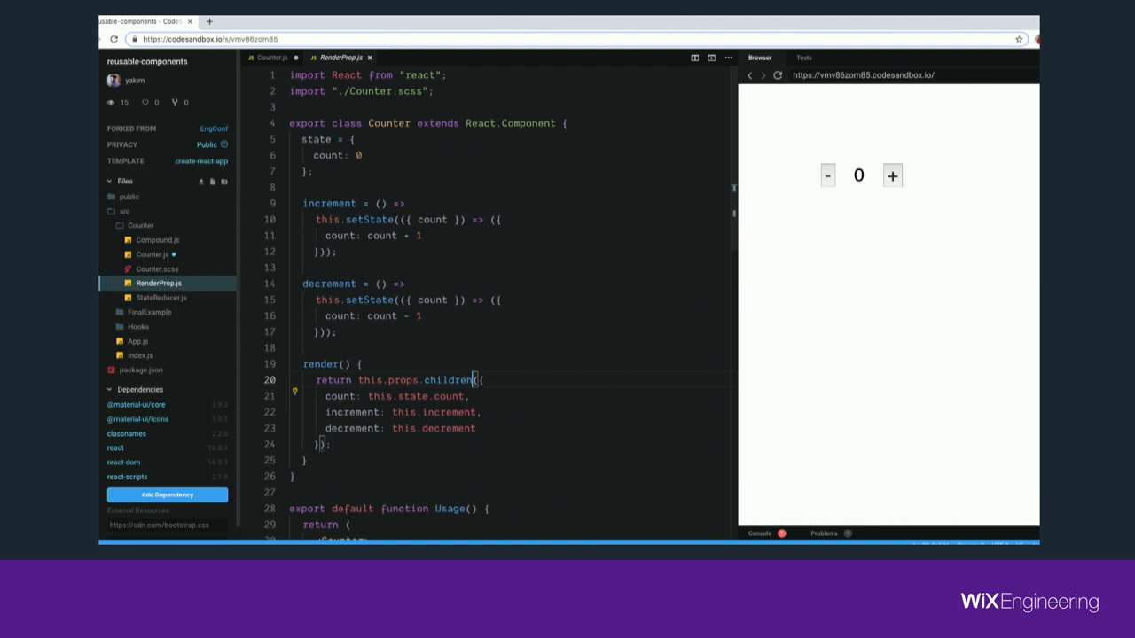
scroll(down, 3)
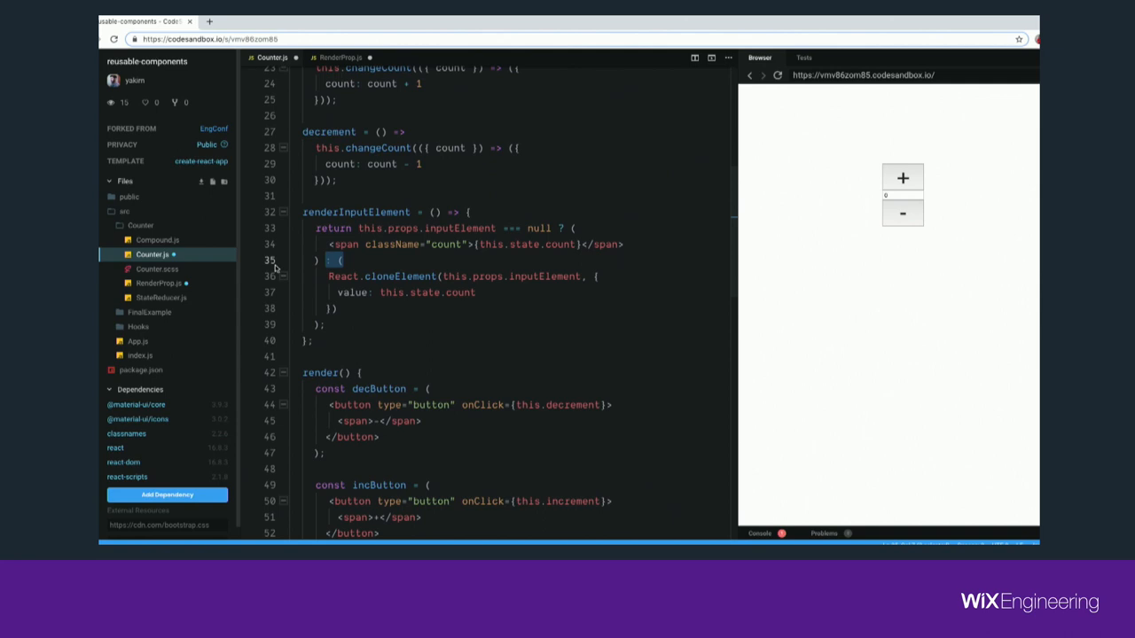
Reopen Counter.js from the file explorer at its renderInputElement code
click(161, 298)
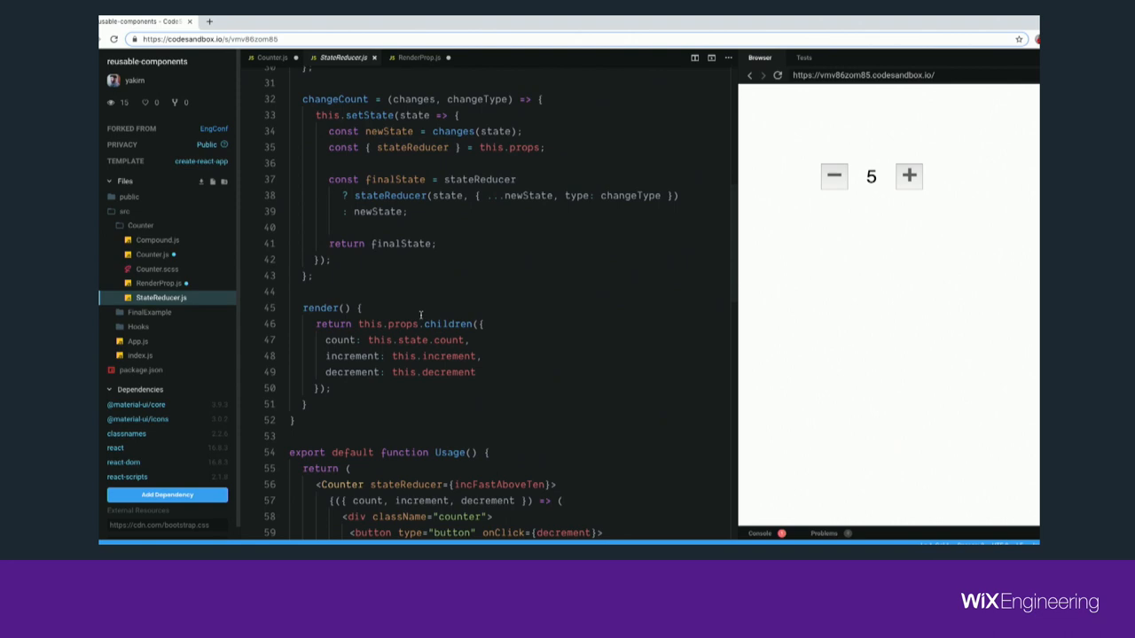
scroll(up, 3)
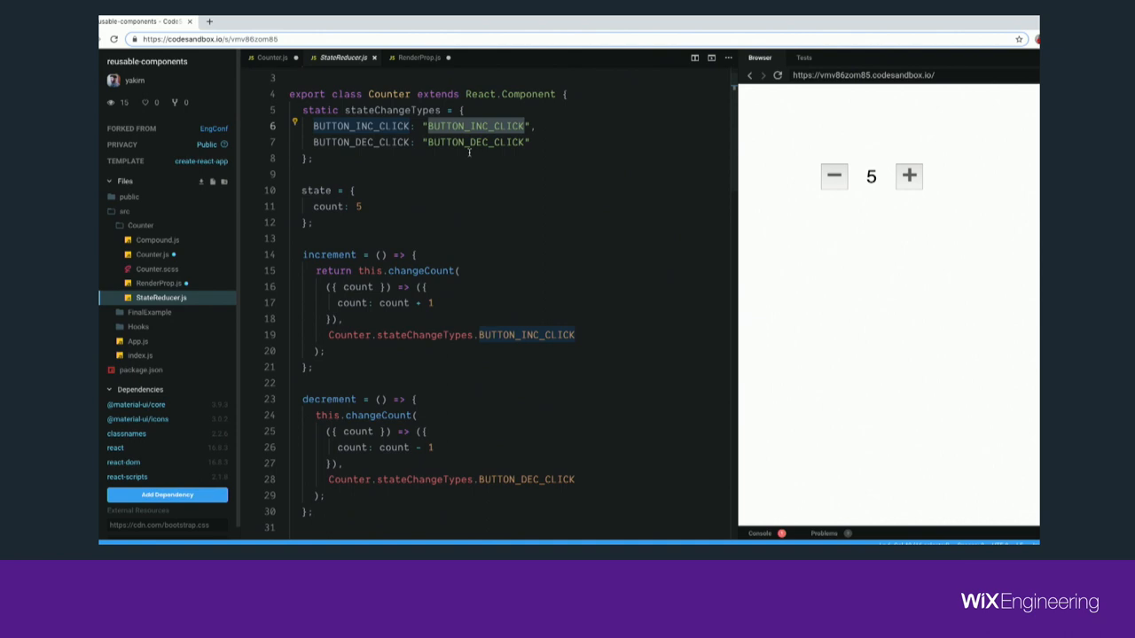
scroll(down, 3)
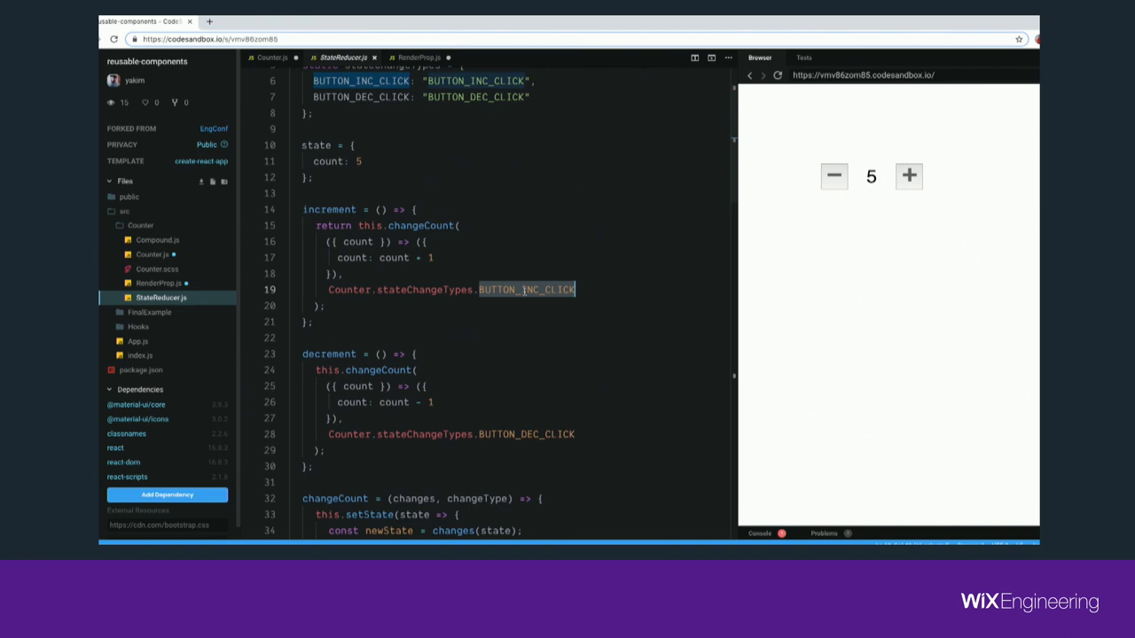
scroll(down, 3)
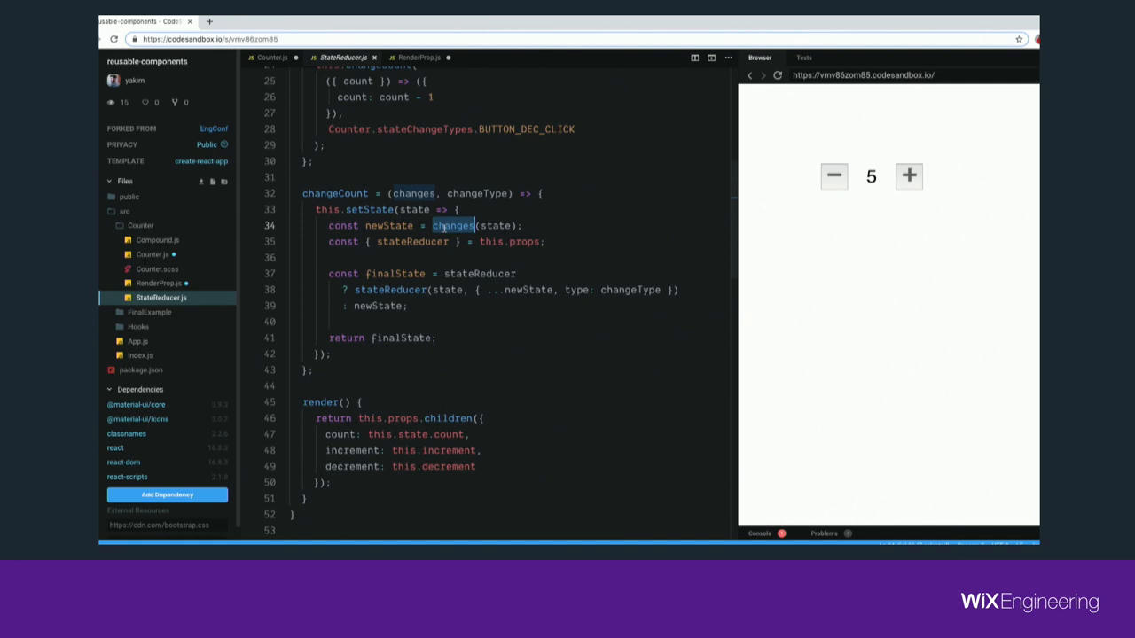
double_click(390, 291)
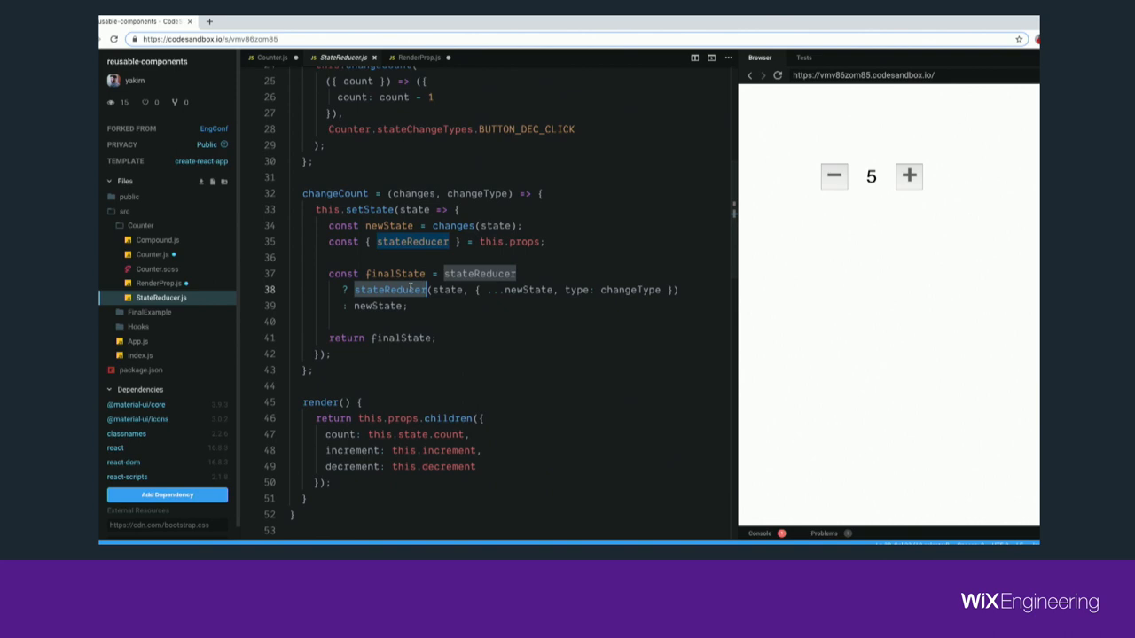
scroll(down, 3)
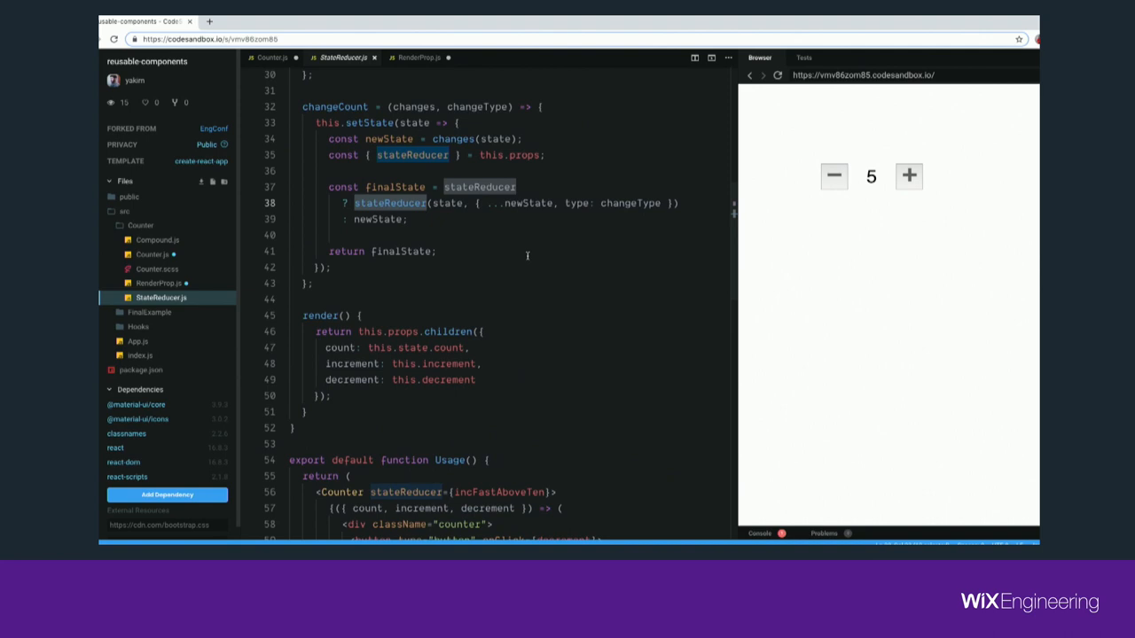
scroll(down, 3)
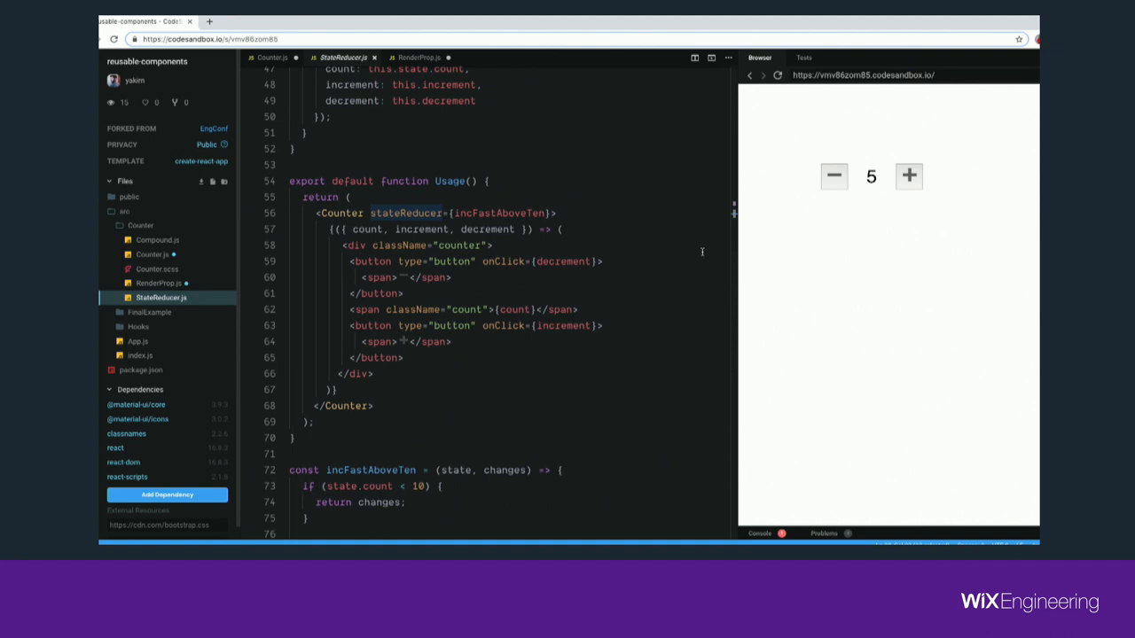
click(908, 176)
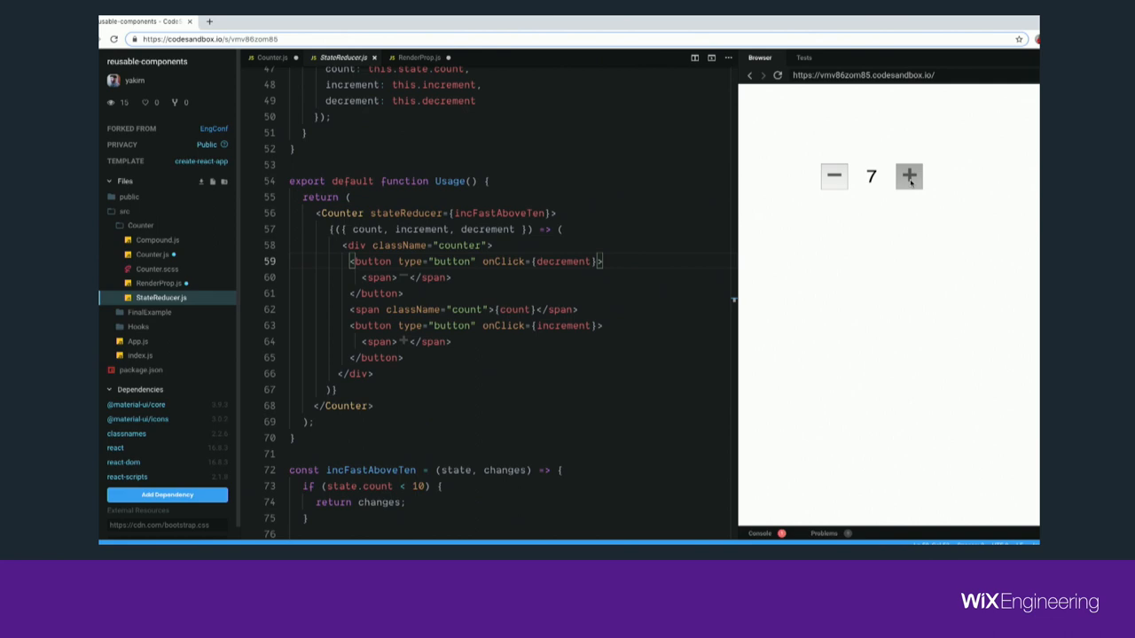
click(907, 176)
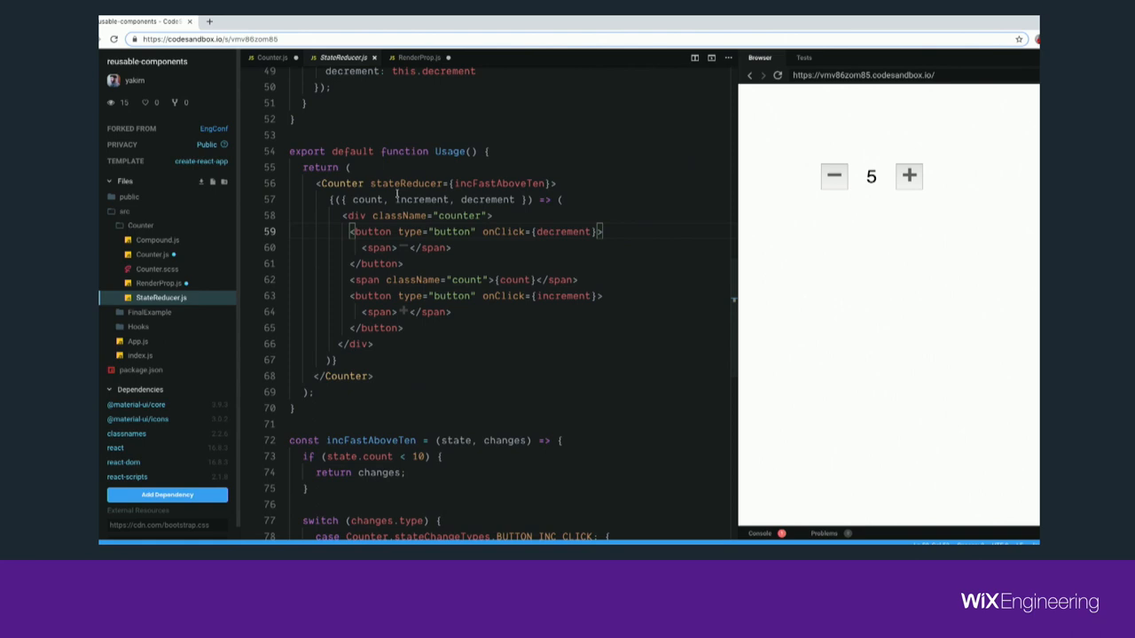
scroll(down, 3)
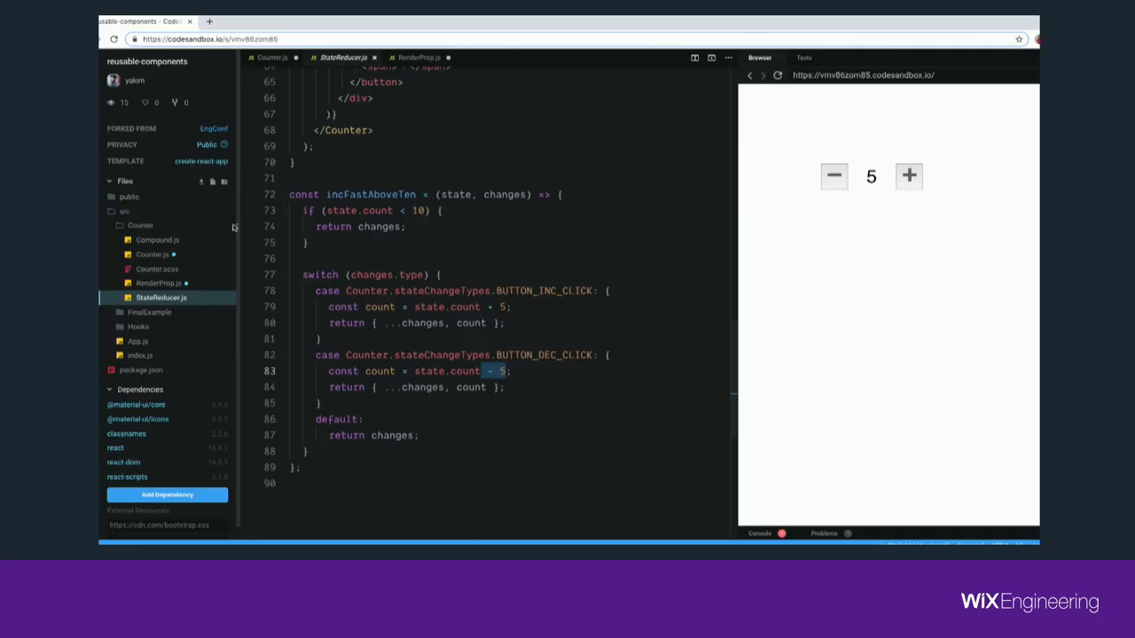
Open Compound.js, highlight the four static subcomponent assignments and review the render method
click(156, 240)
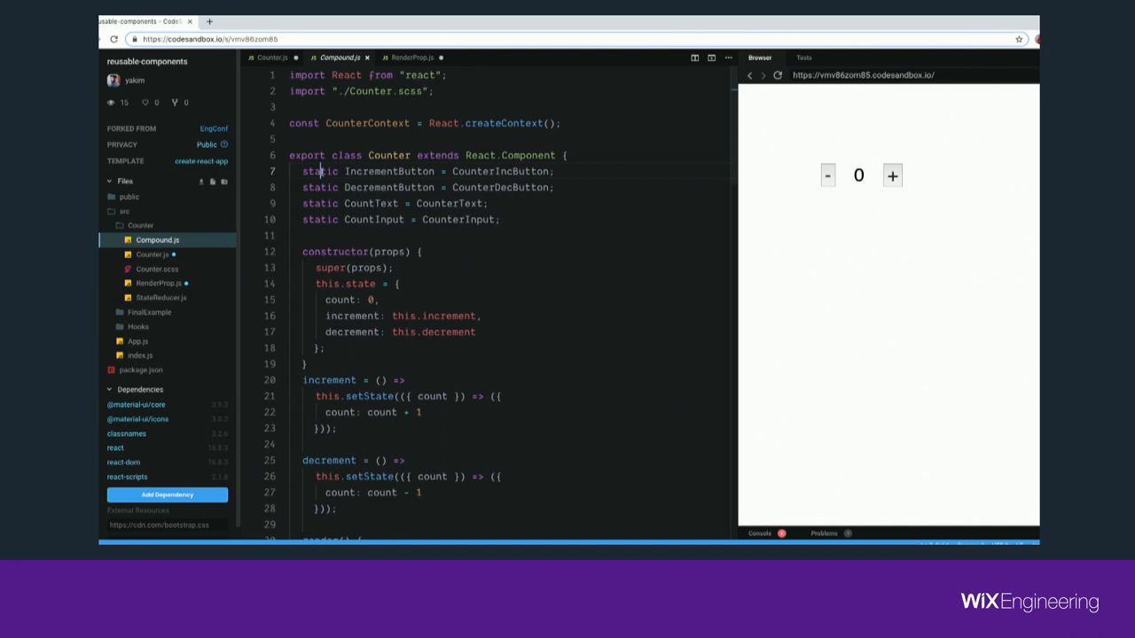
drag(302, 171, 499, 219)
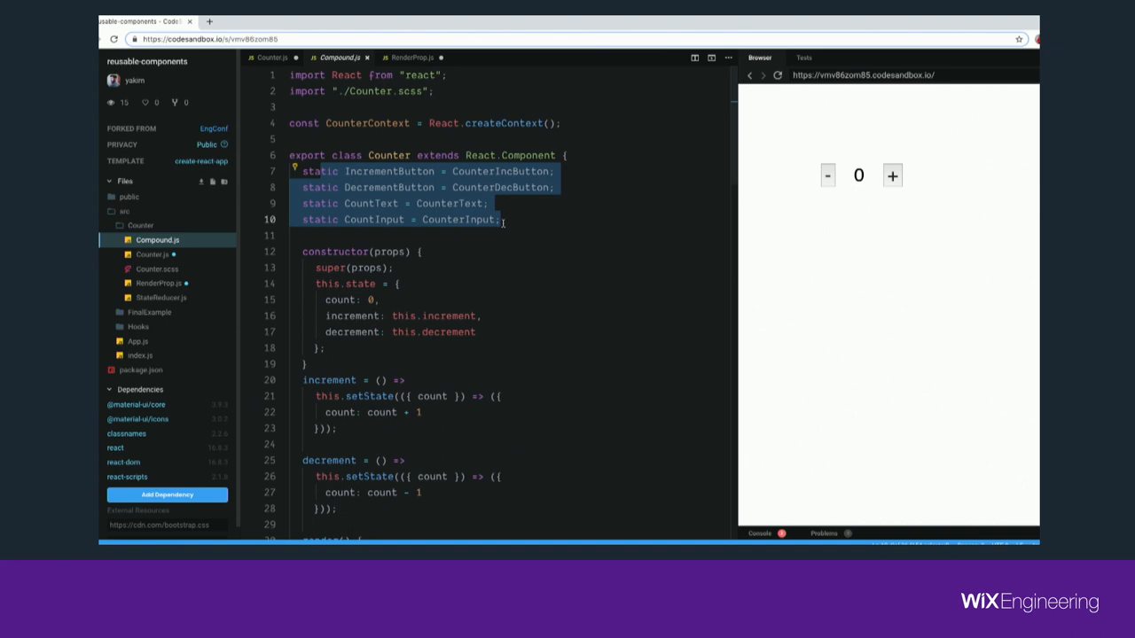
scroll(down, 3)
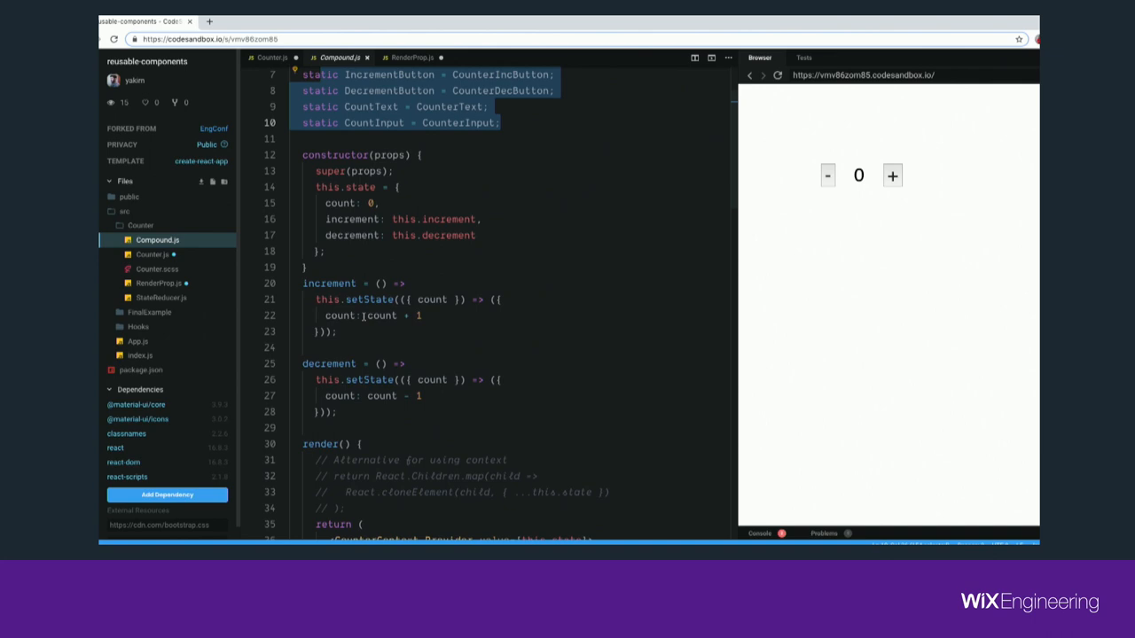
scroll(down, 3)
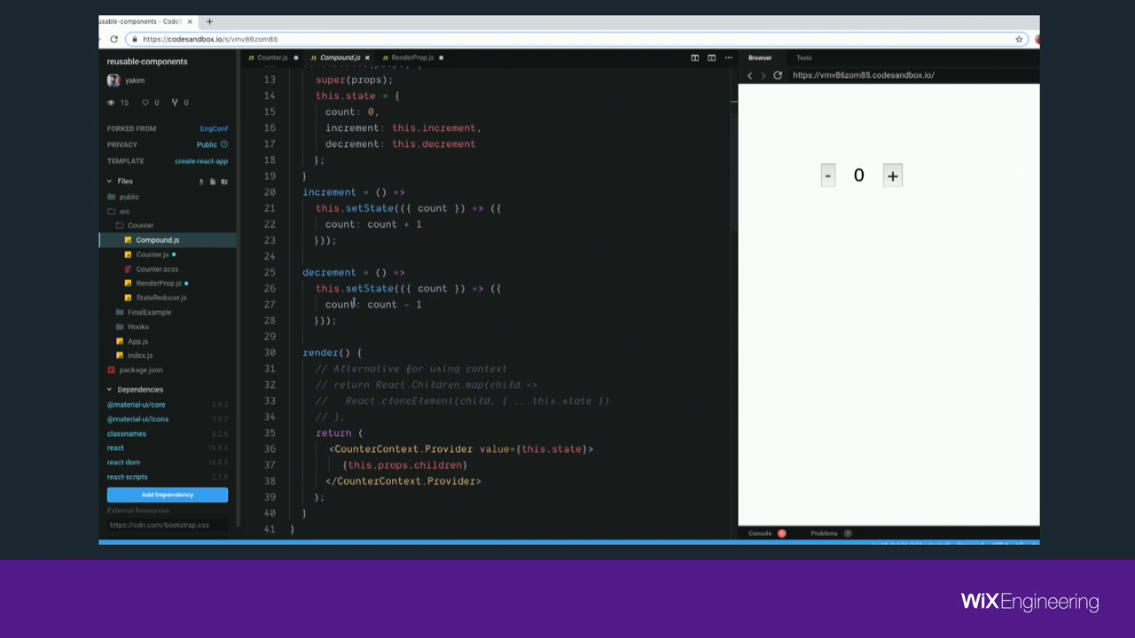
scroll(down, 3)
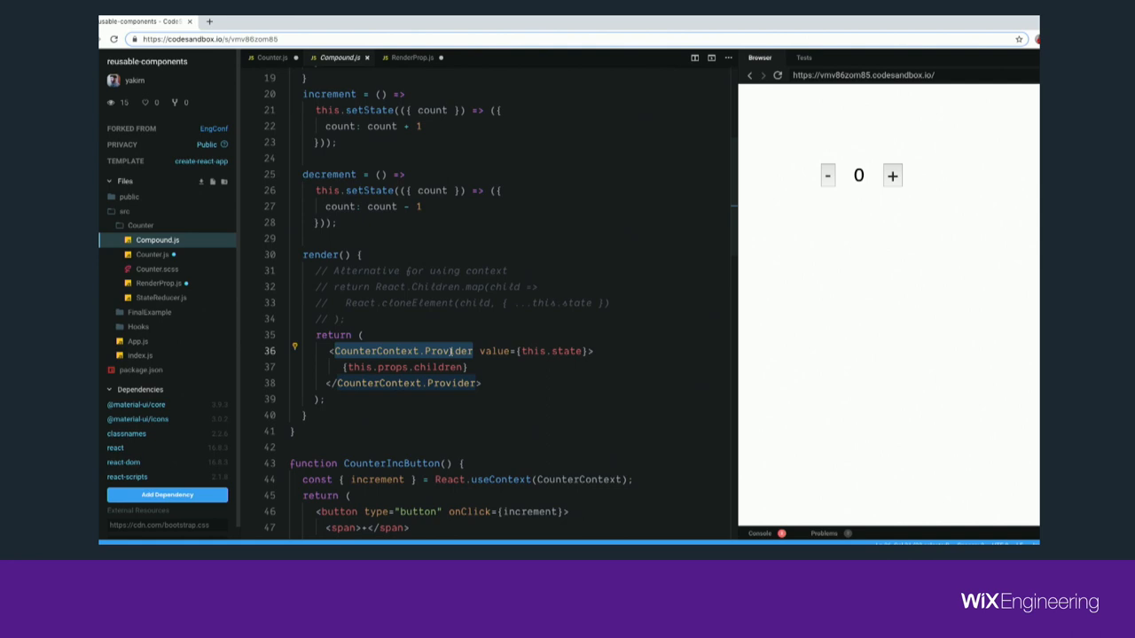
scroll(up, 3)
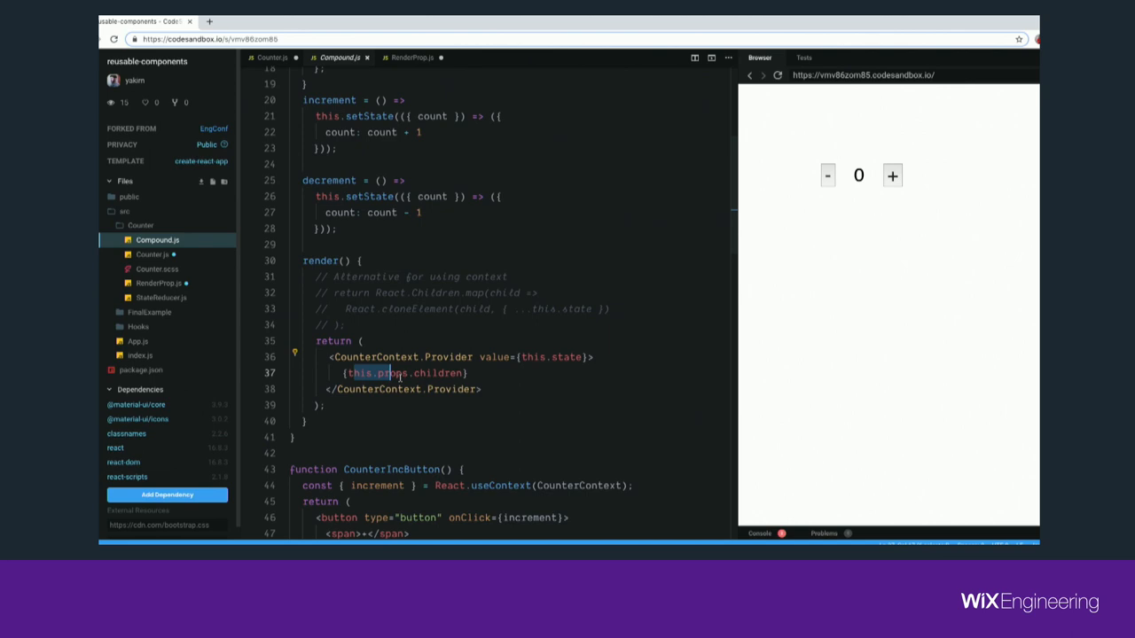
scroll(down, 3)
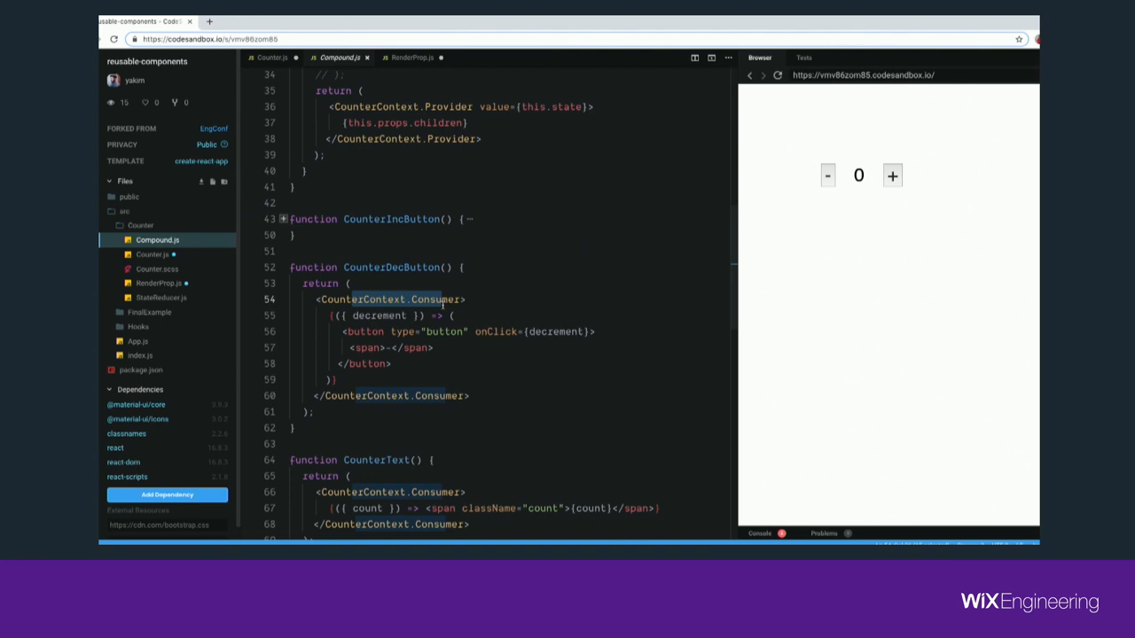
Swap Counter.IncrementButton before Counter.DecrementButton in Usage and test the + button in the preview
scroll(down, 3)
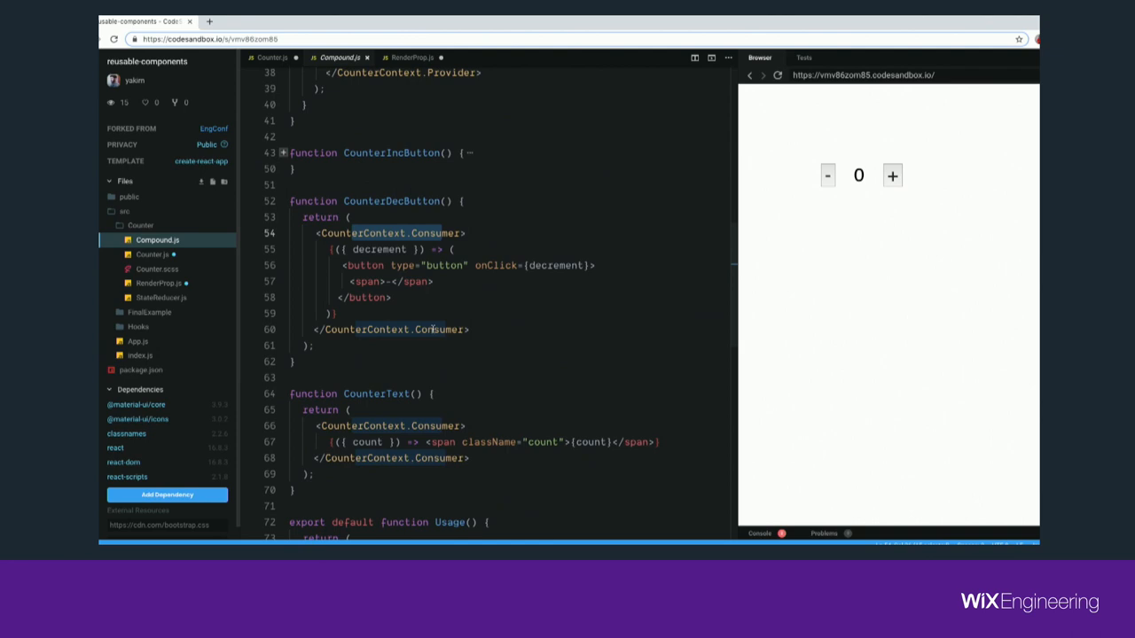
scroll(down, 3)
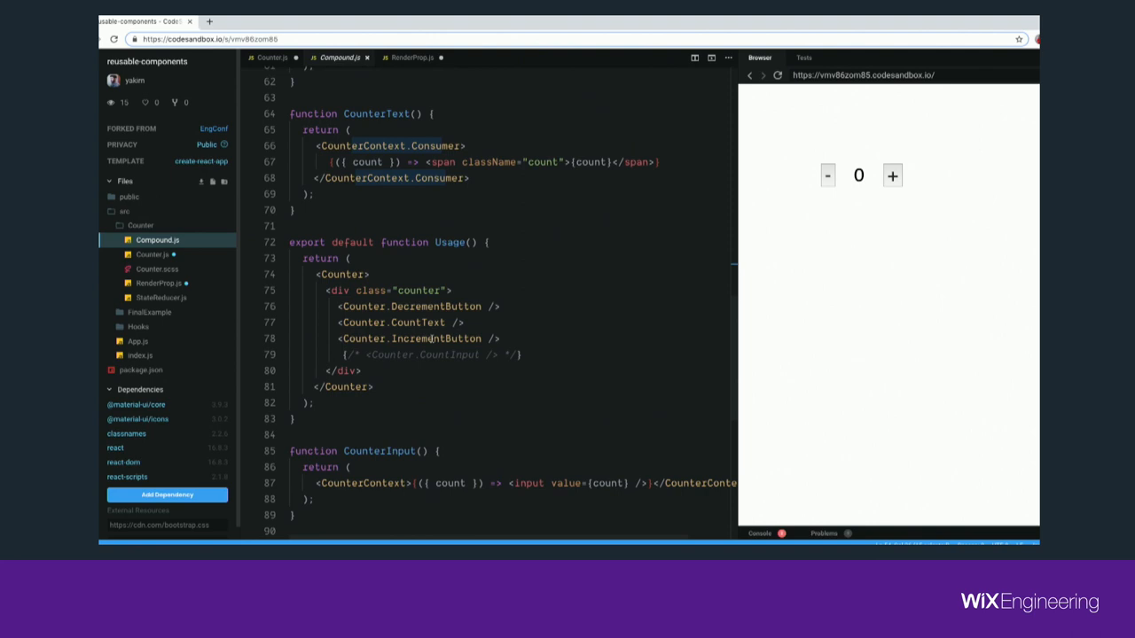
mouse_move(429, 339)
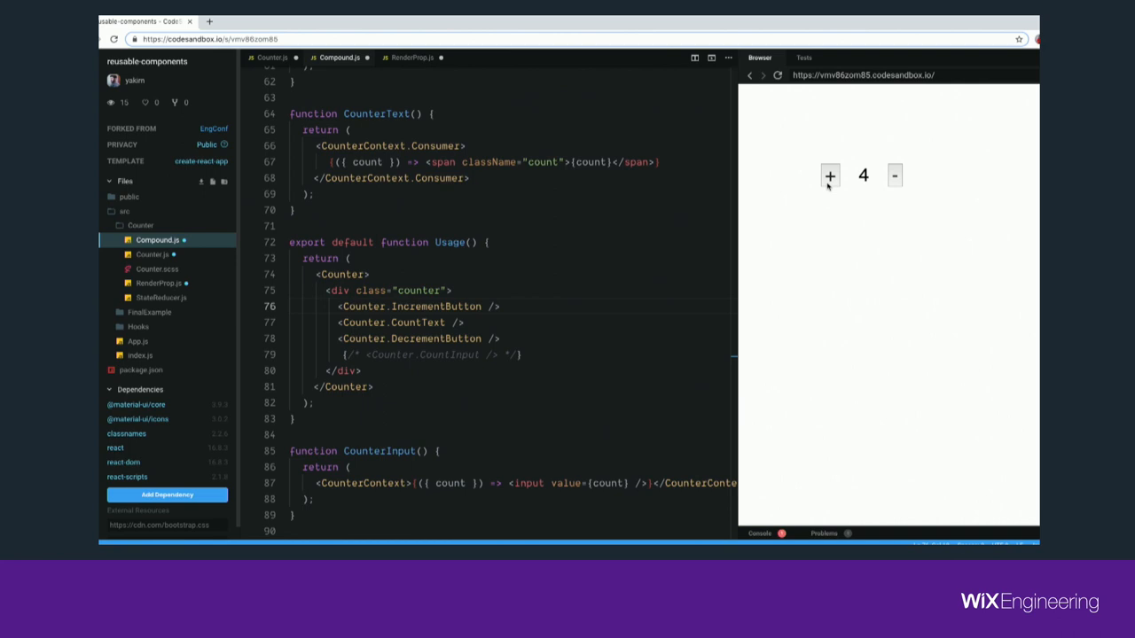
click(894, 176)
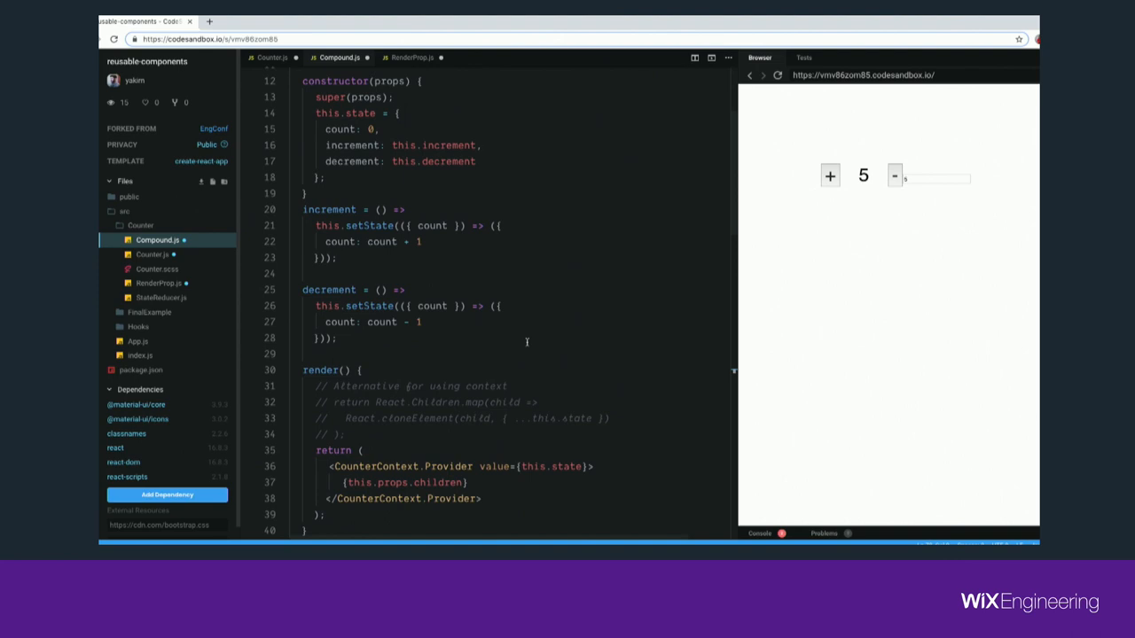
scroll(down, 3)
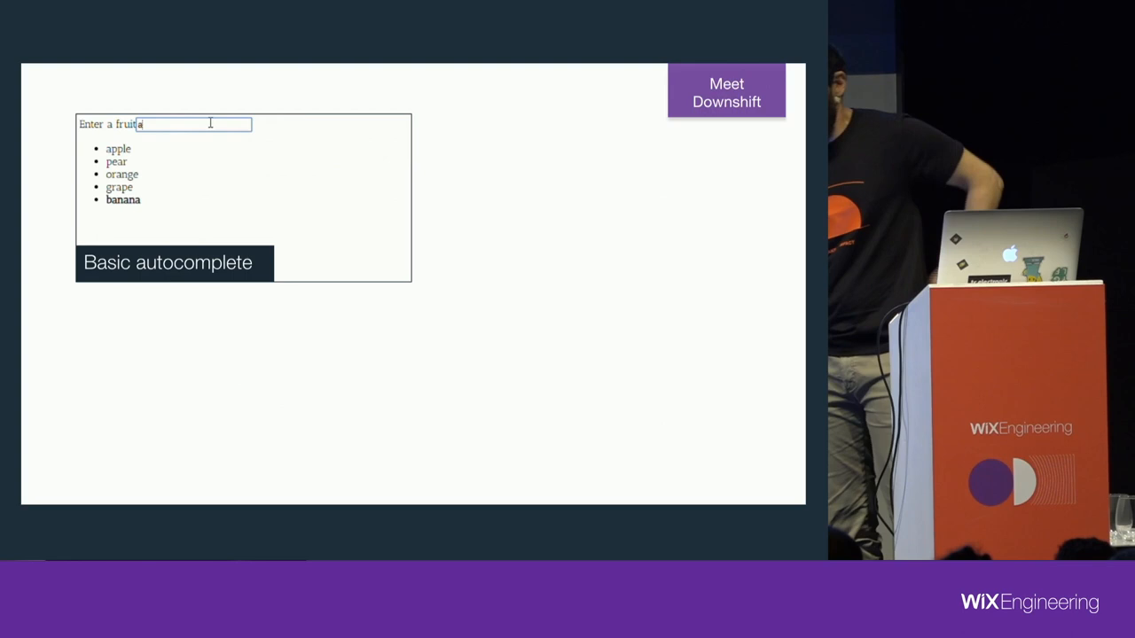
Filter the Meet Downshift fruit autocomplete by entering 'p' in the 'Enter a fruit' box
text(put />)
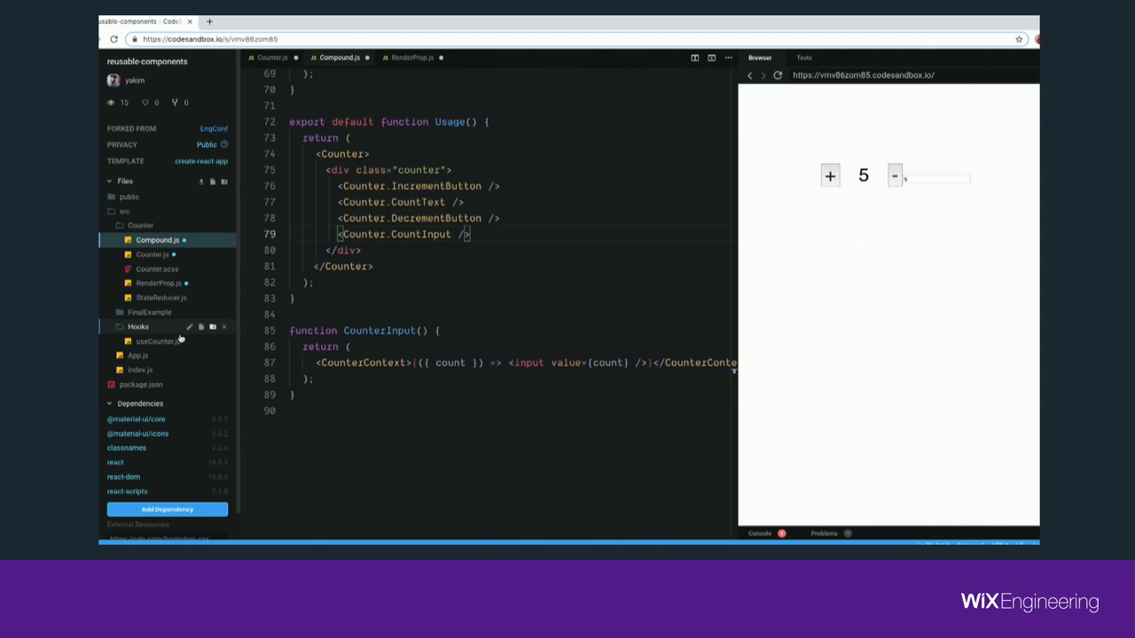
Open Hooks/useCounter.js and inspect the useCounter hook built on React.useReducer with a stateReducer
click(156, 340)
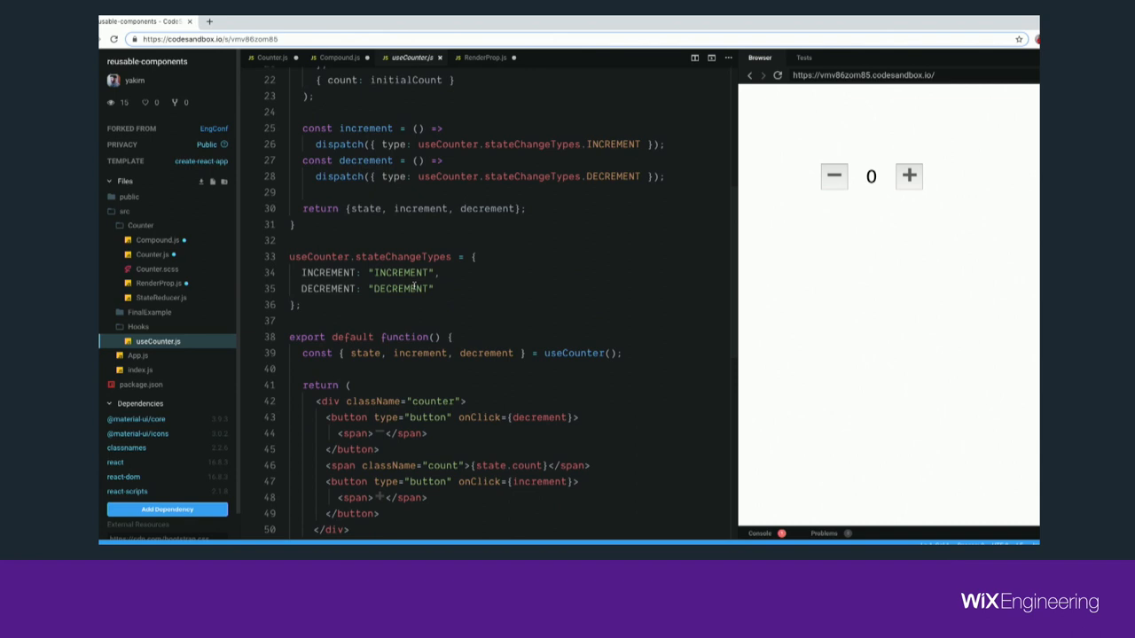
scroll(down, 3)
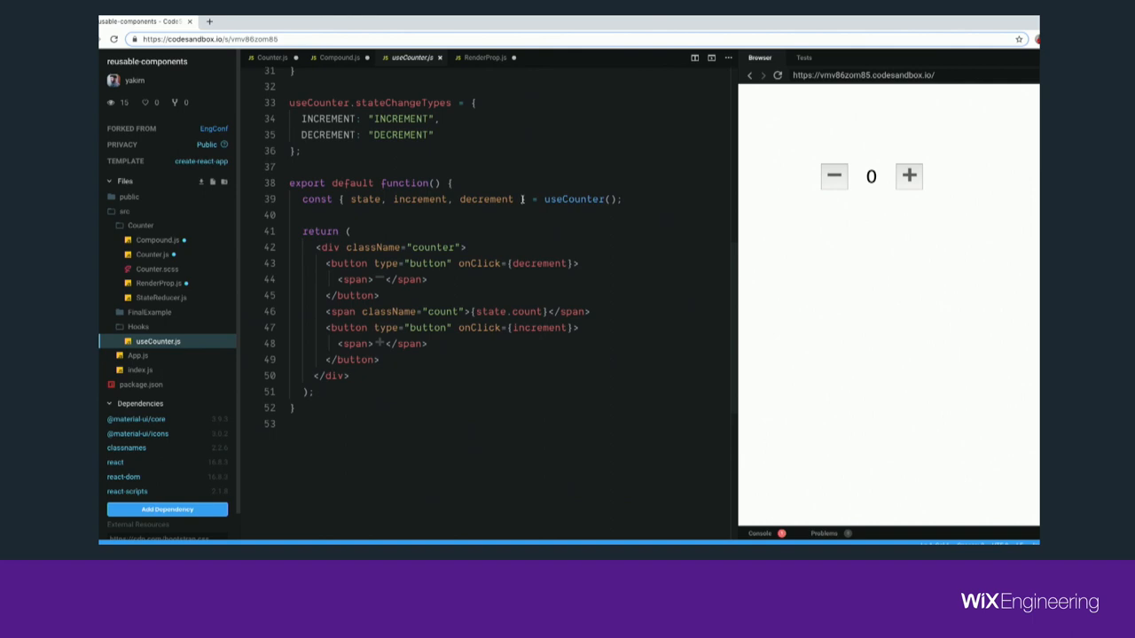
double_click(575, 199)
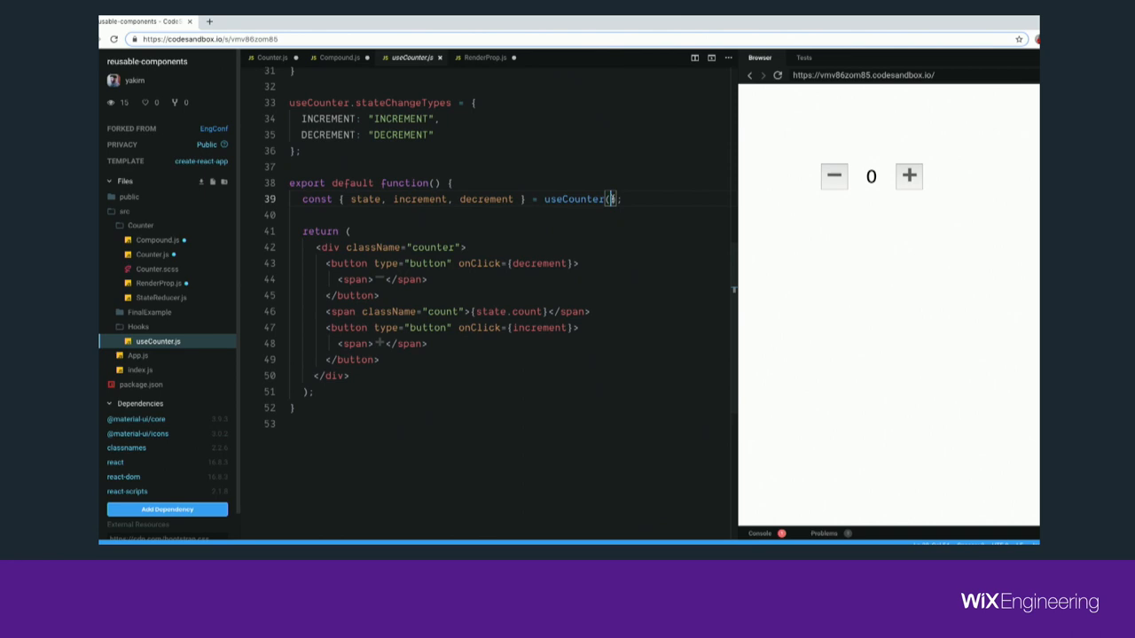
scroll(up, 3)
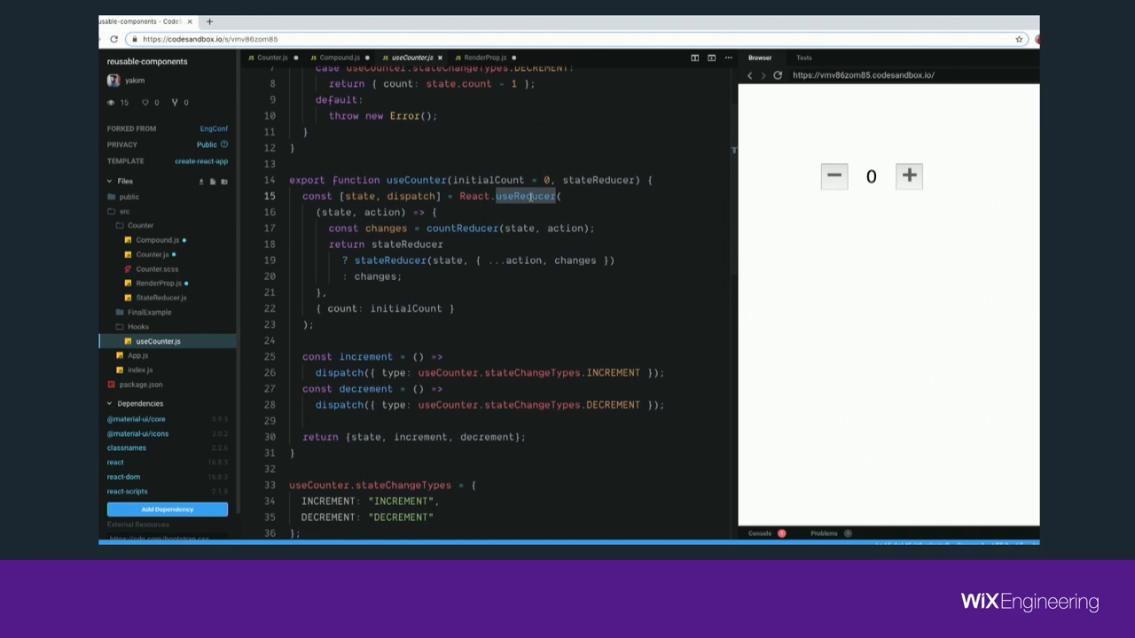
Return to Compound.js and expand CounterIncButton, which reads increment via useContext(CounterContext)
click(340, 57)
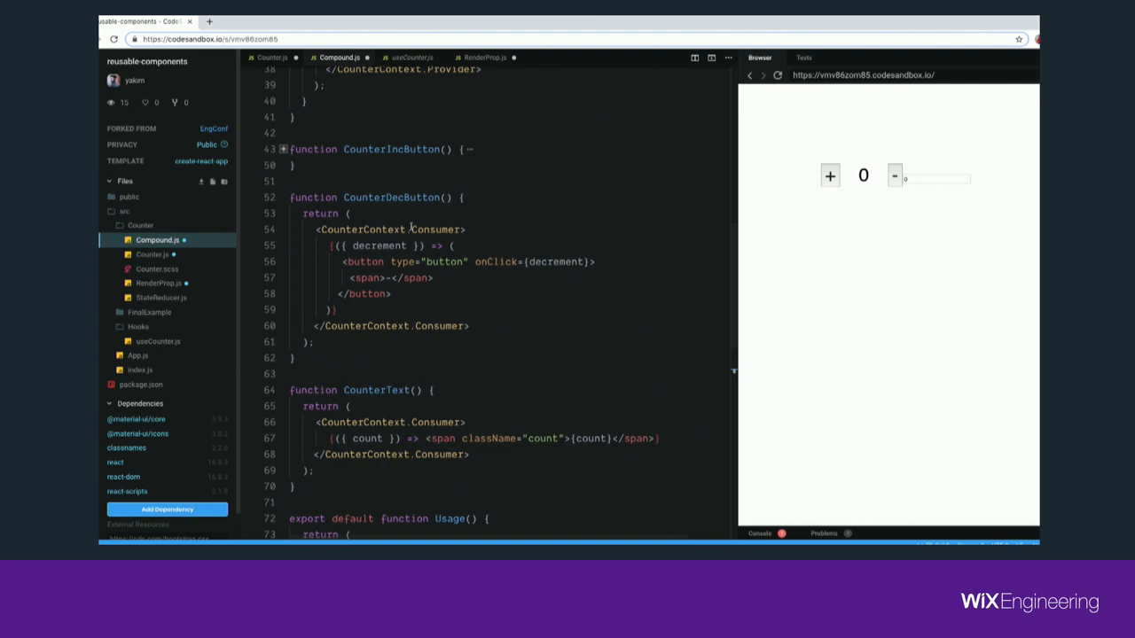
click(283, 149)
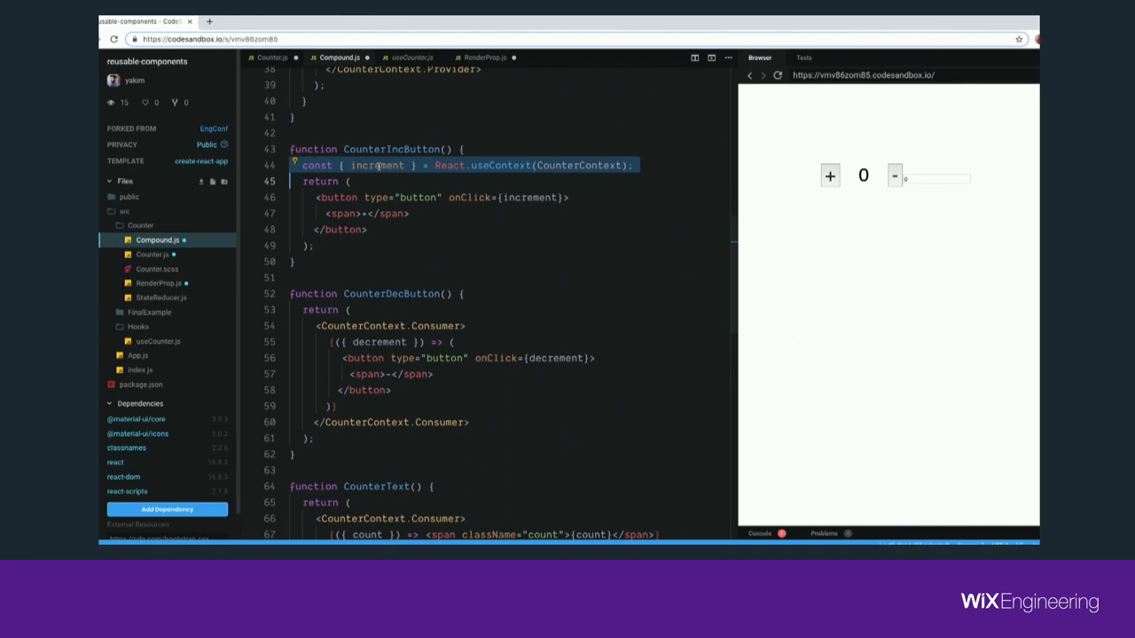
mouse_move(377, 165)
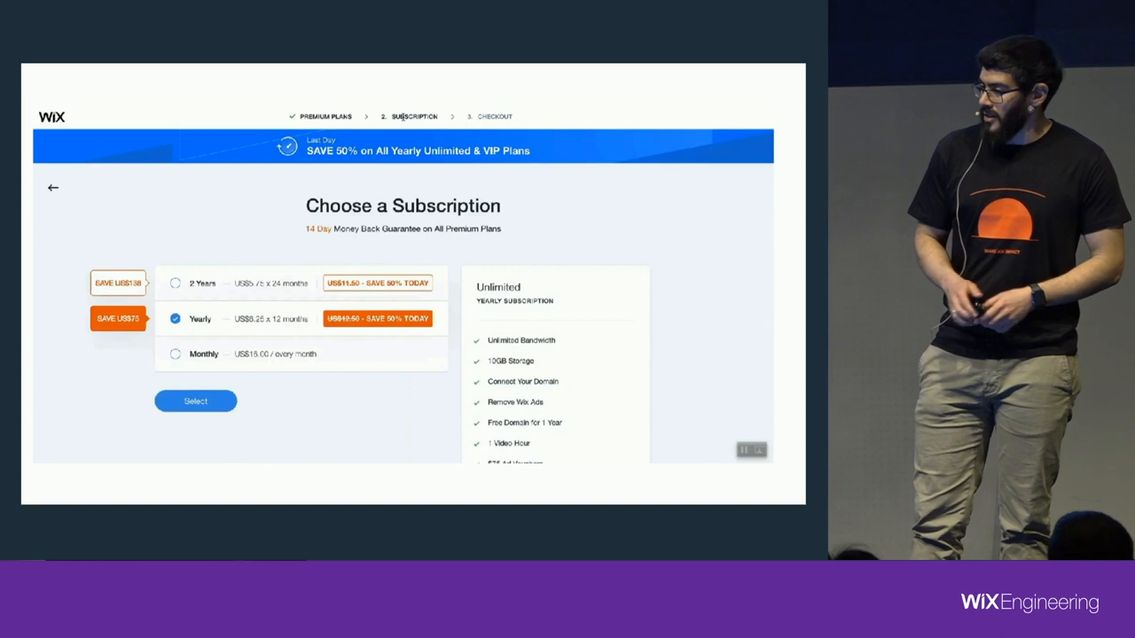
click(53, 188)
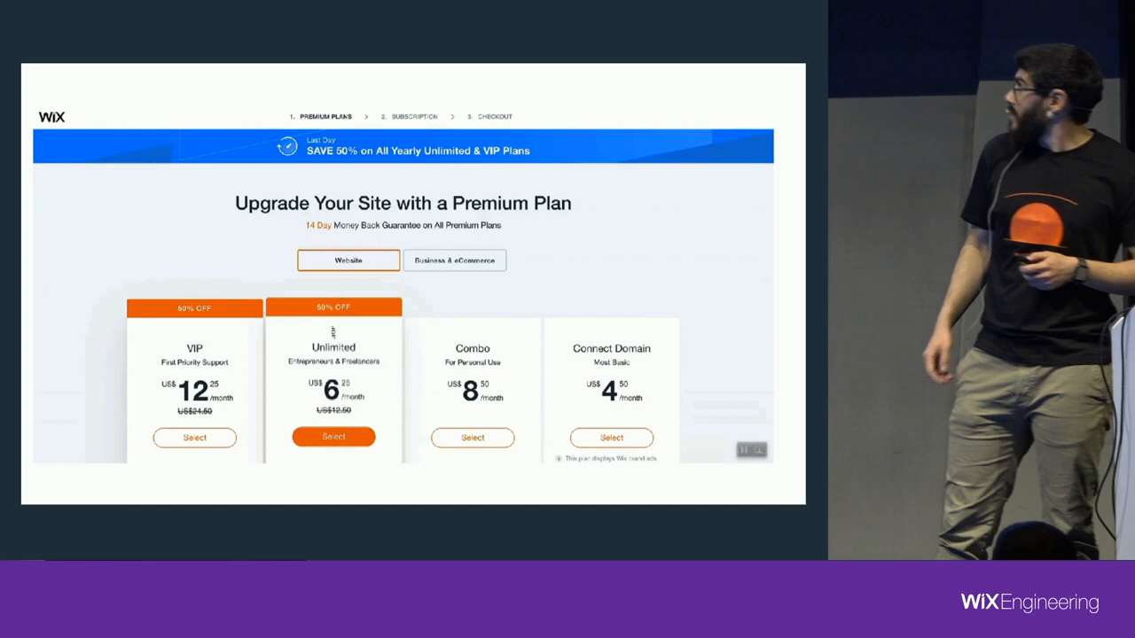
click(334, 437)
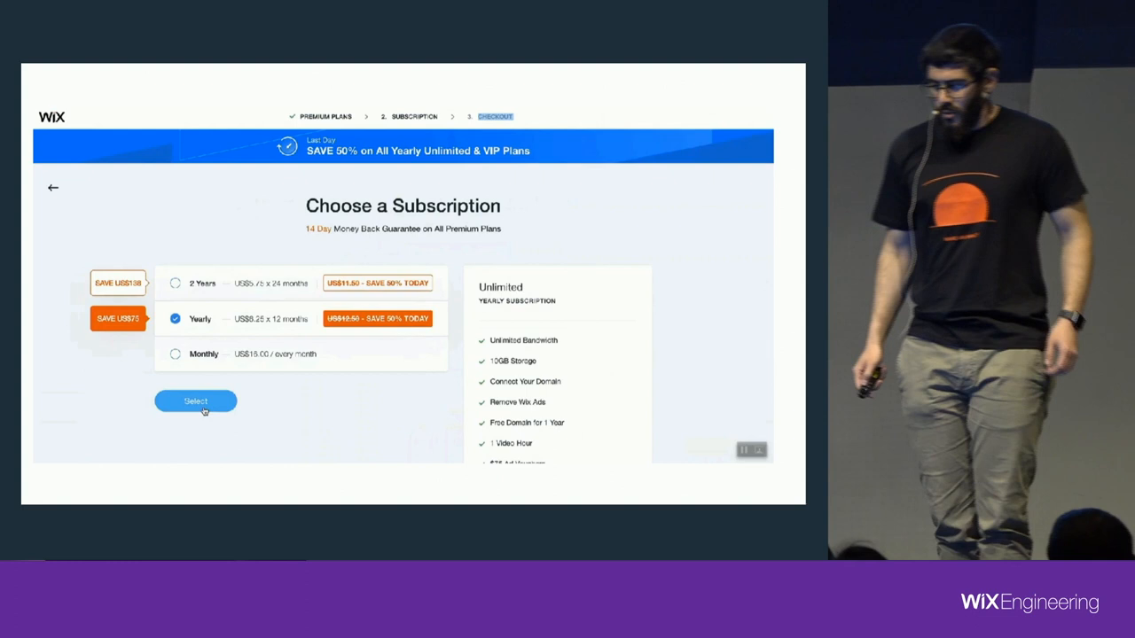
click(195, 401)
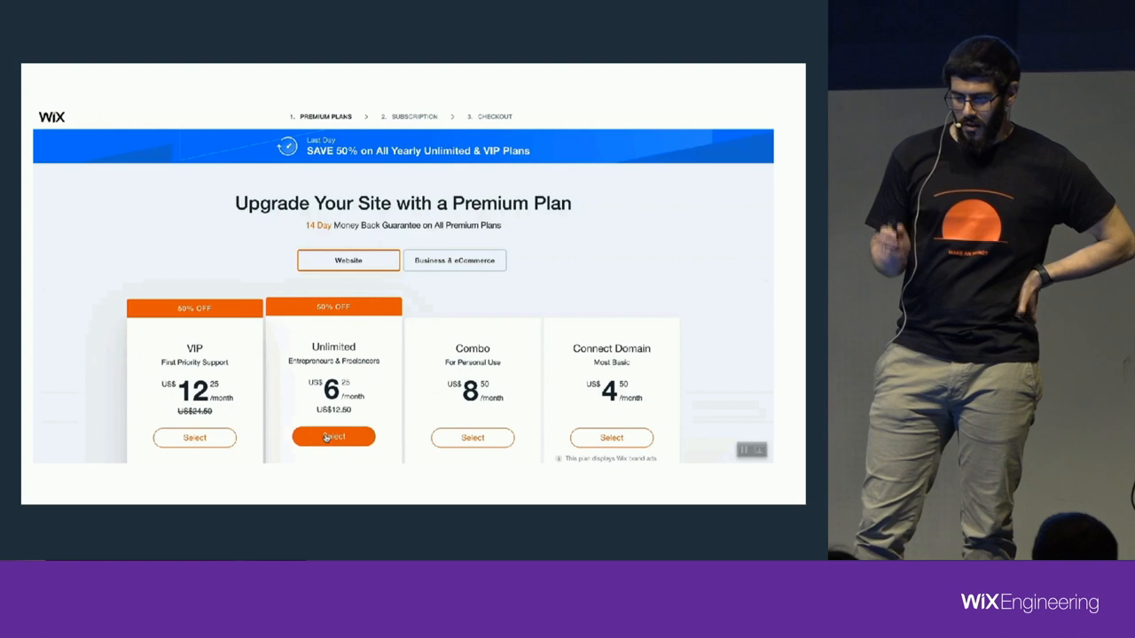
click(333, 436)
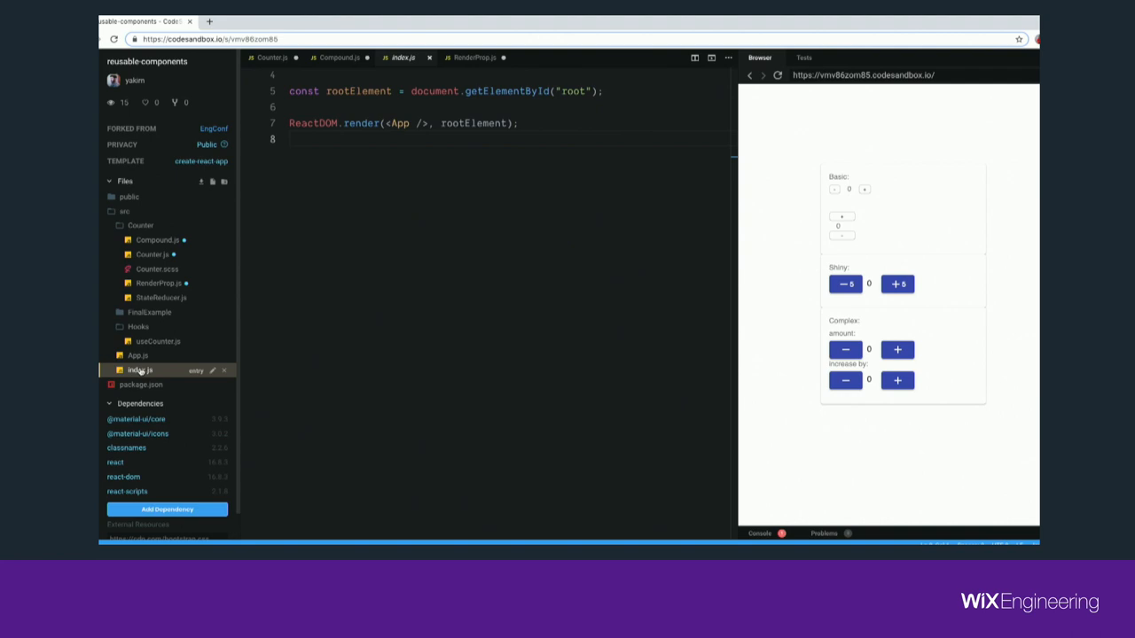
mouse_move(661, 273)
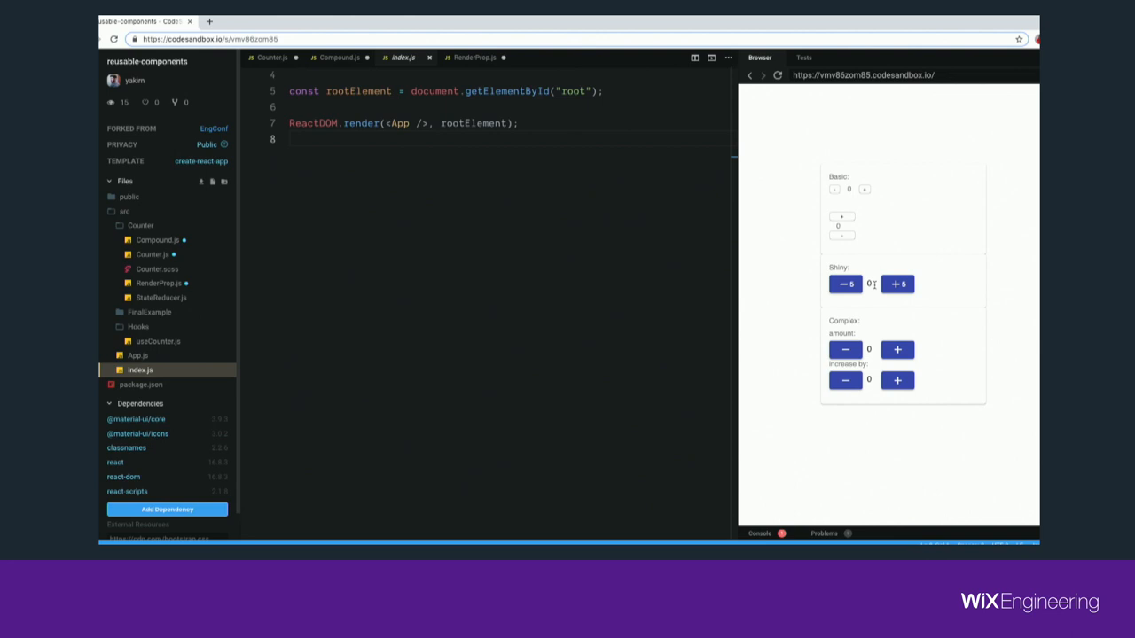
Increment the Shiny counter, then raise the Complex counter's step to 2 and bump its amount to 18
click(897, 284)
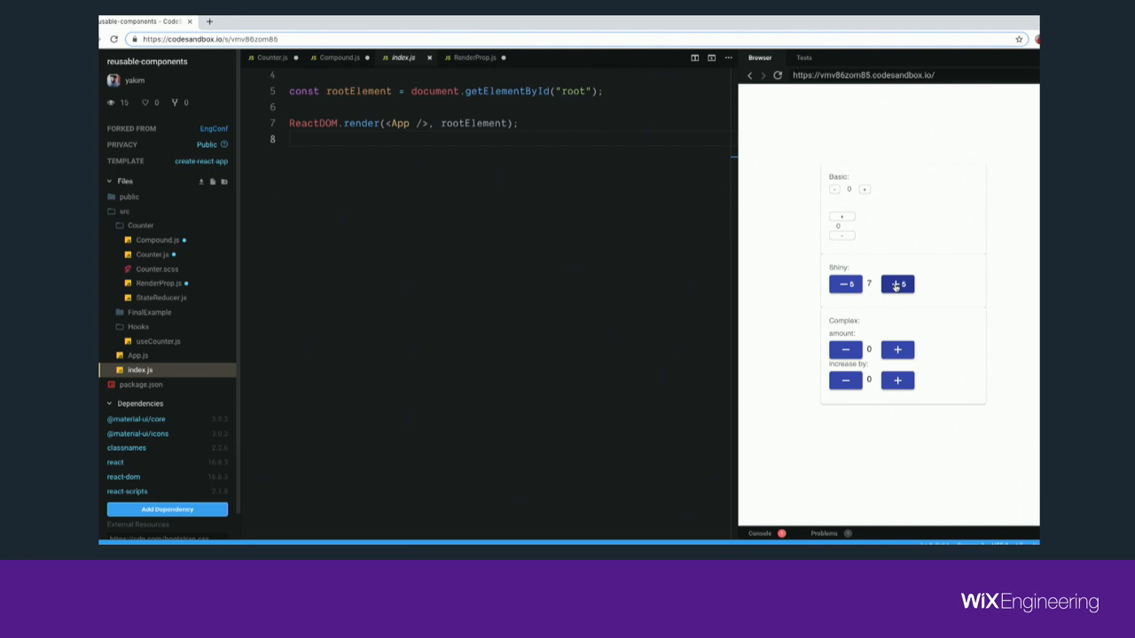
click(840, 216)
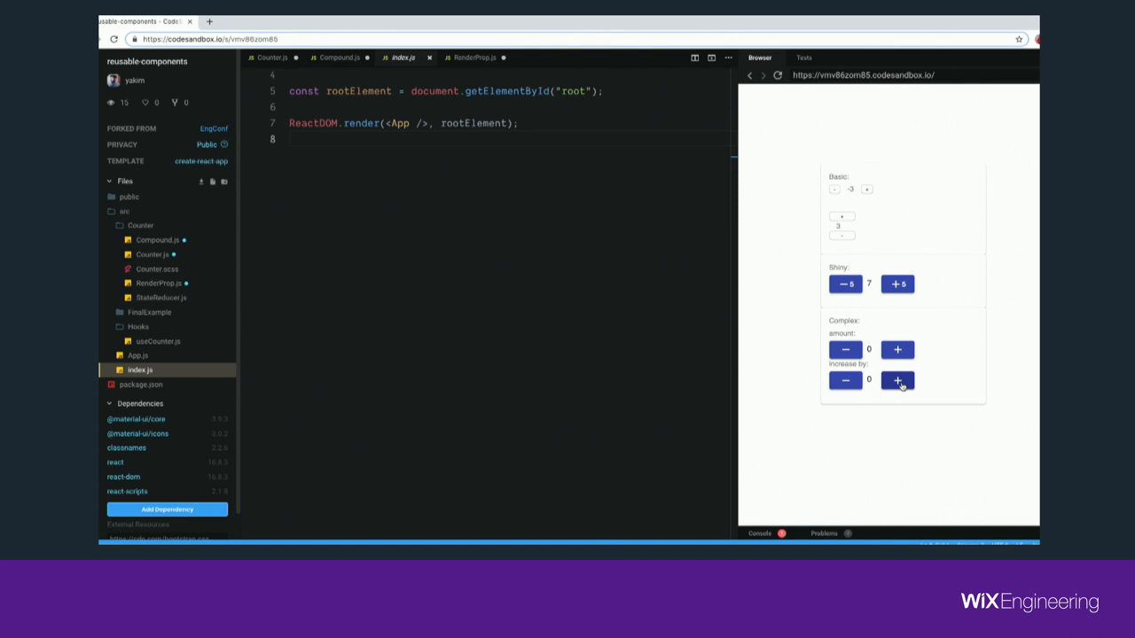
click(897, 379)
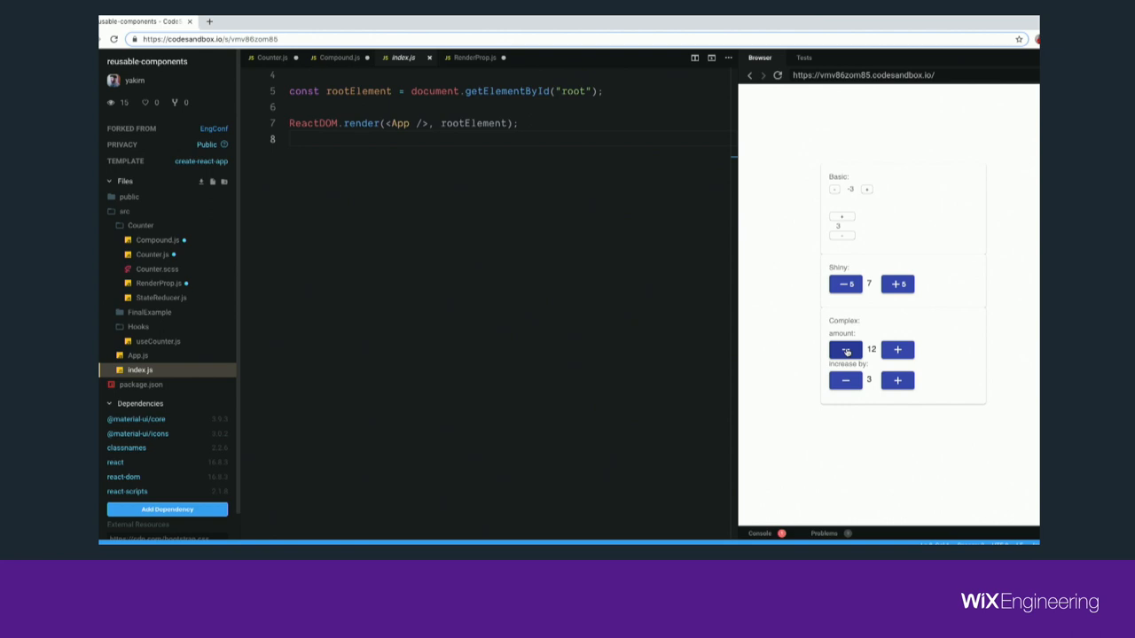
click(897, 349)
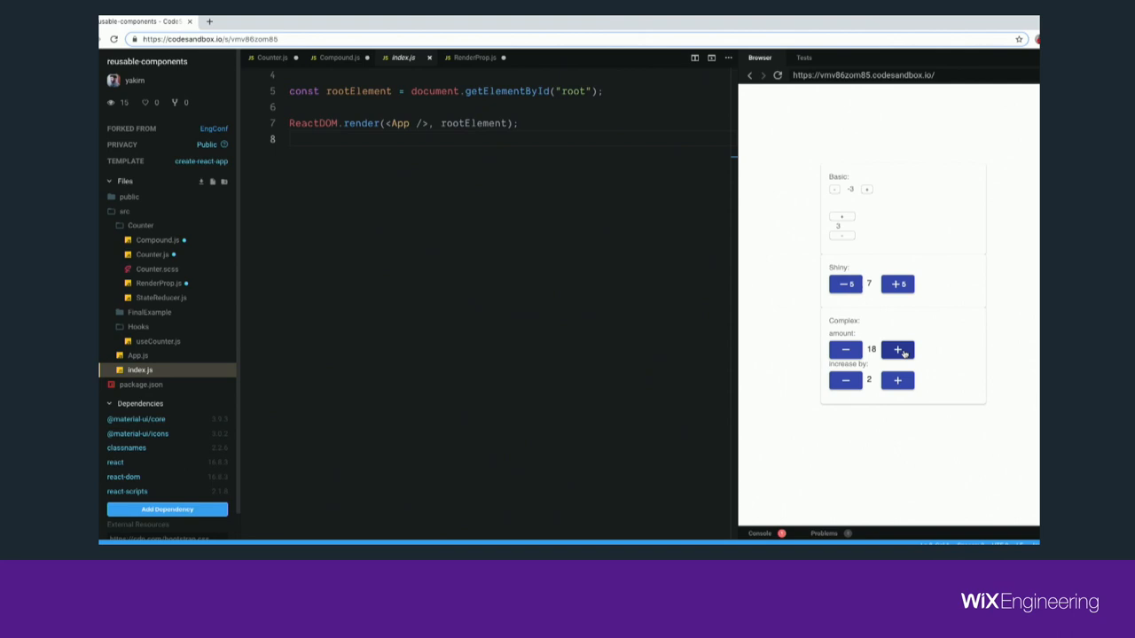